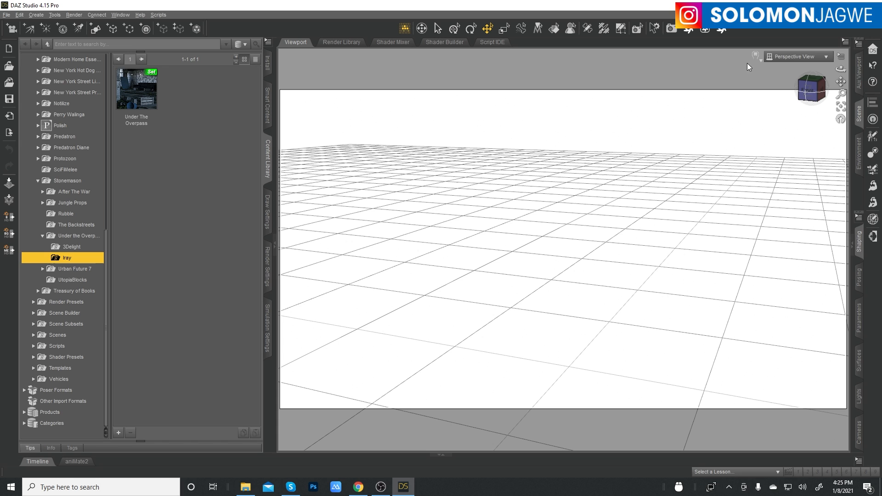
# - Load the Stonemason Under The Overpass Iray preset into the DAZ Studio scene
pyautogui.click(136, 88)
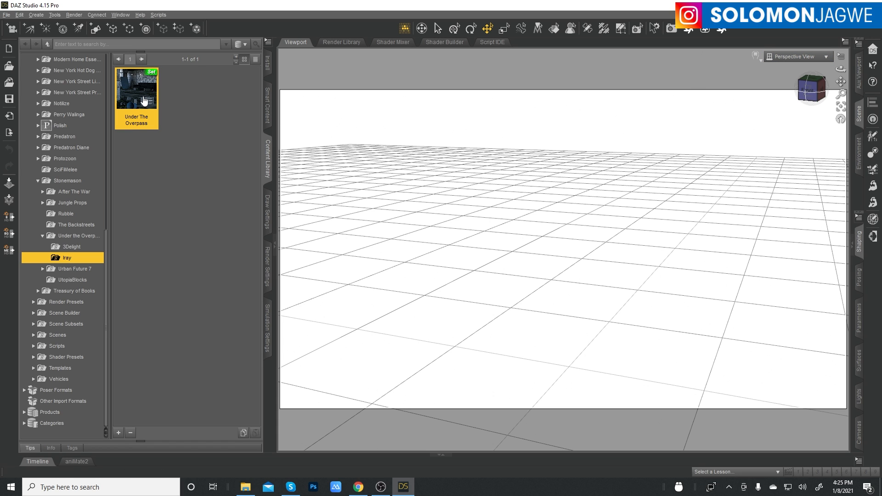
pyautogui.moveTo(419, 205)
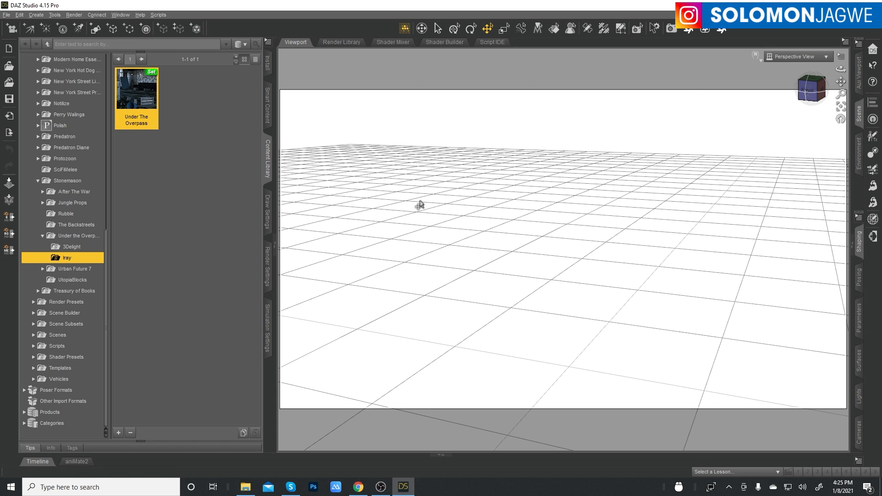
pyautogui.doubleClick(135, 88)
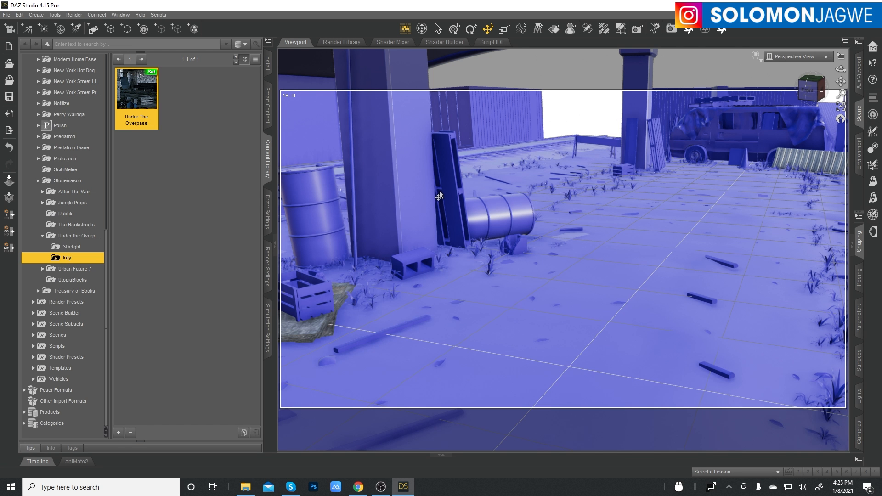
pyautogui.moveTo(734, 90)
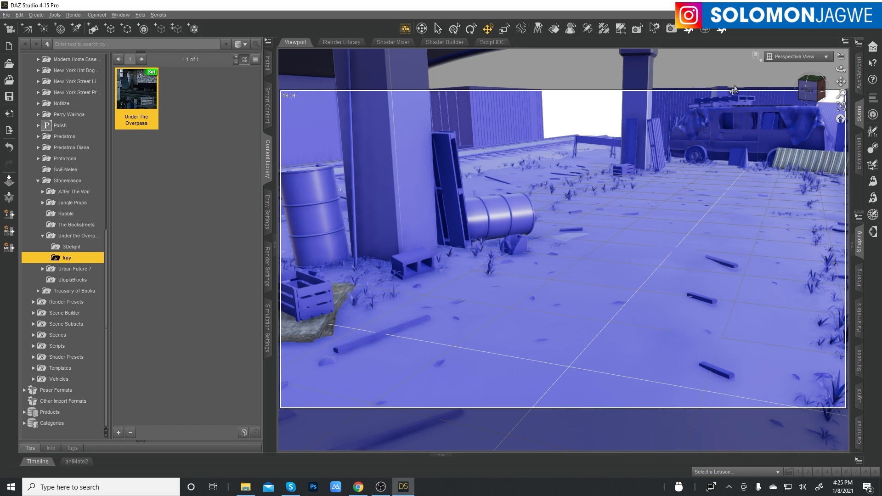
# - Browse the viewport DrawStyle shading options, then bring up the Scripts > Bridges > Blender commands
pyautogui.click(757, 56)
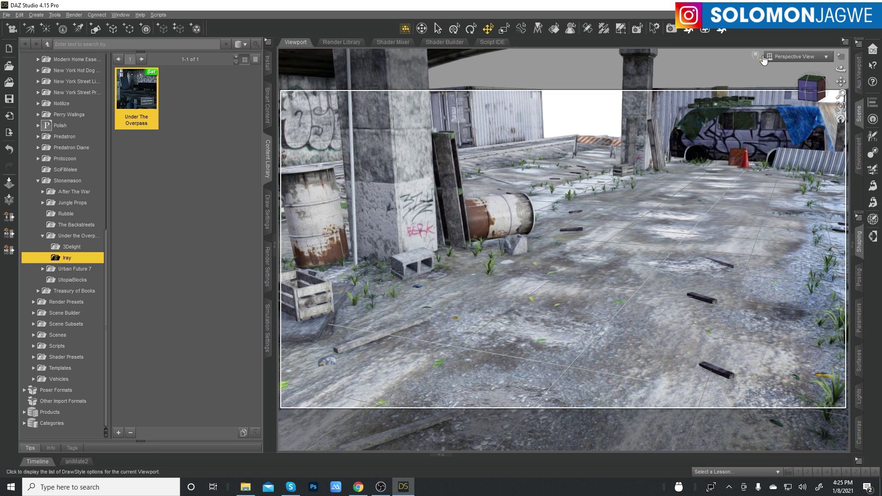
pyautogui.click(756, 56)
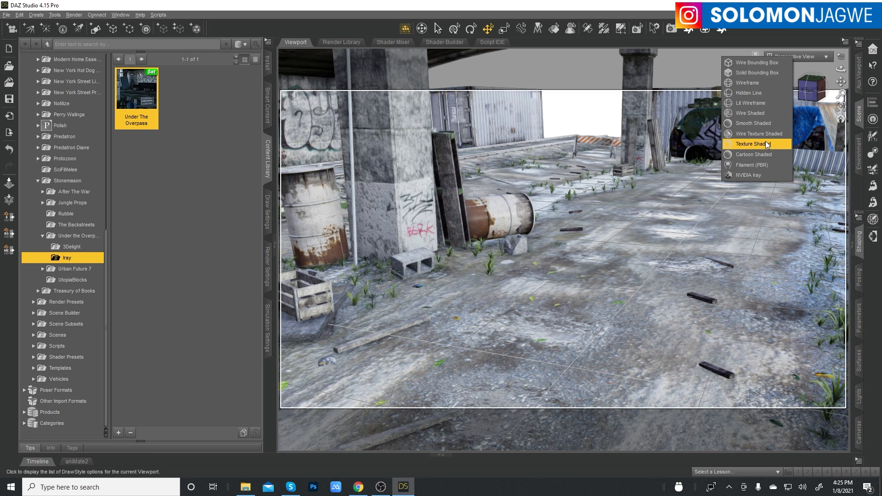
pyautogui.moveTo(756, 113)
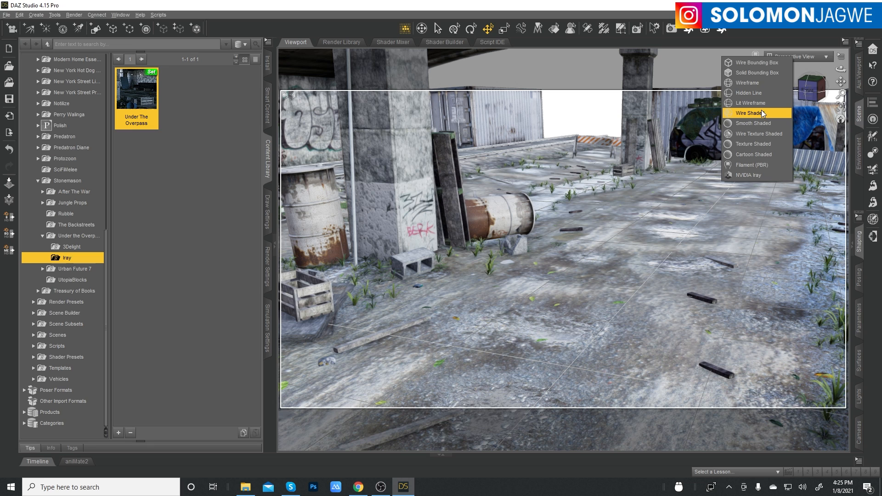
pyautogui.moveTo(155, 17)
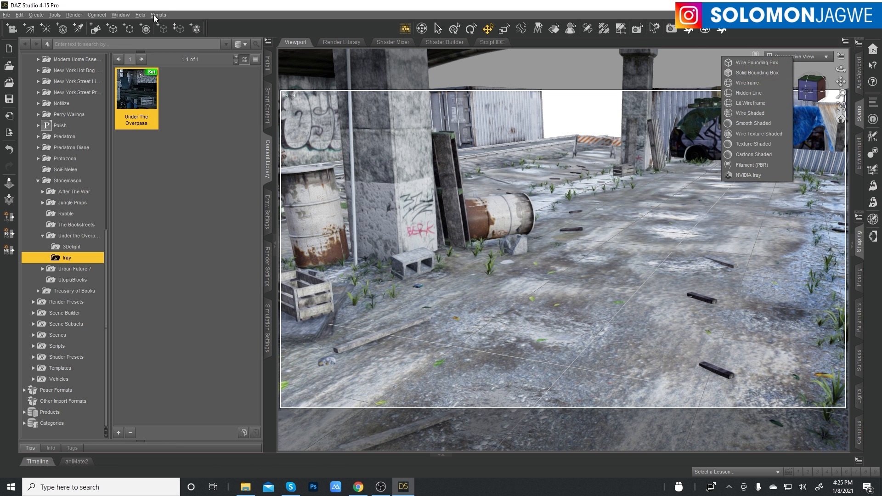
pyautogui.click(200, 26)
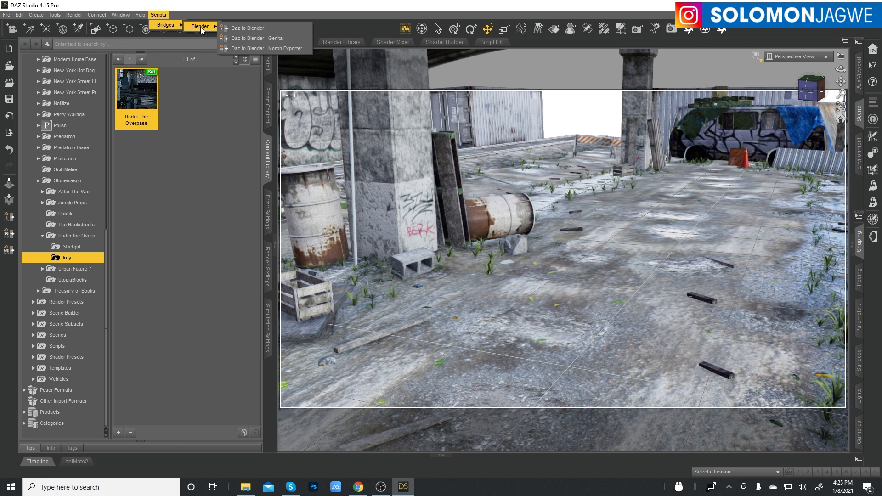
pyautogui.moveTo(178, 27)
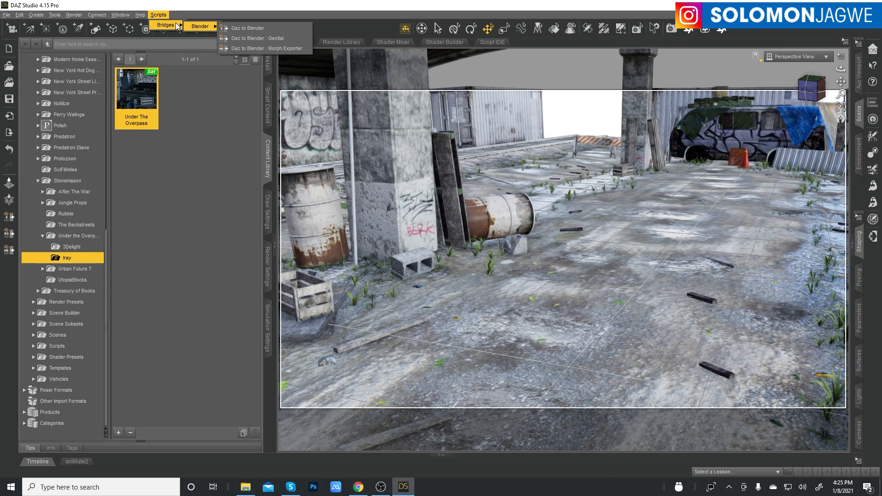
pyautogui.moveTo(846, 93)
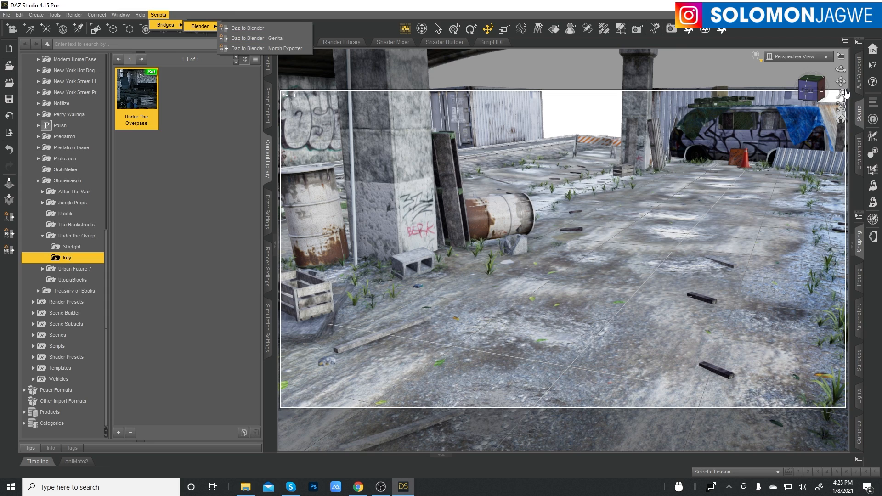
# - Dismiss the bridge menu and explore the overpass props: graffiti wall, couches, detour sign, van
pyautogui.click(371, 214)
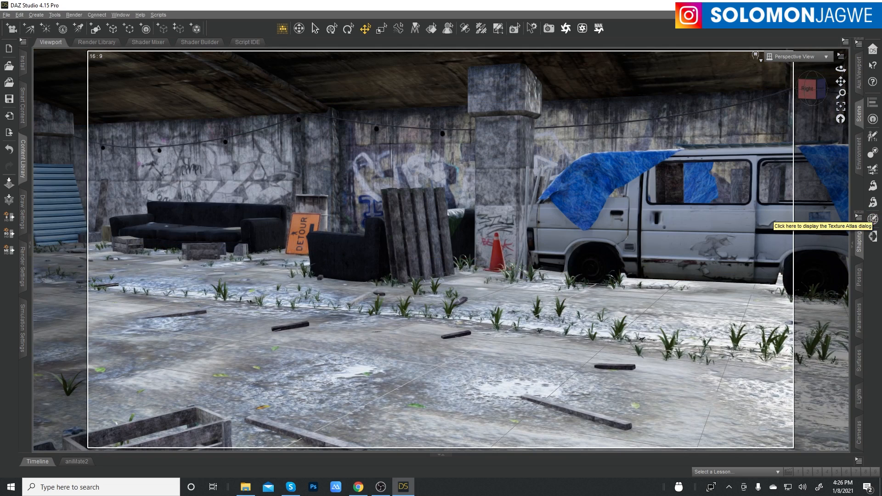
pyautogui.click(621, 270)
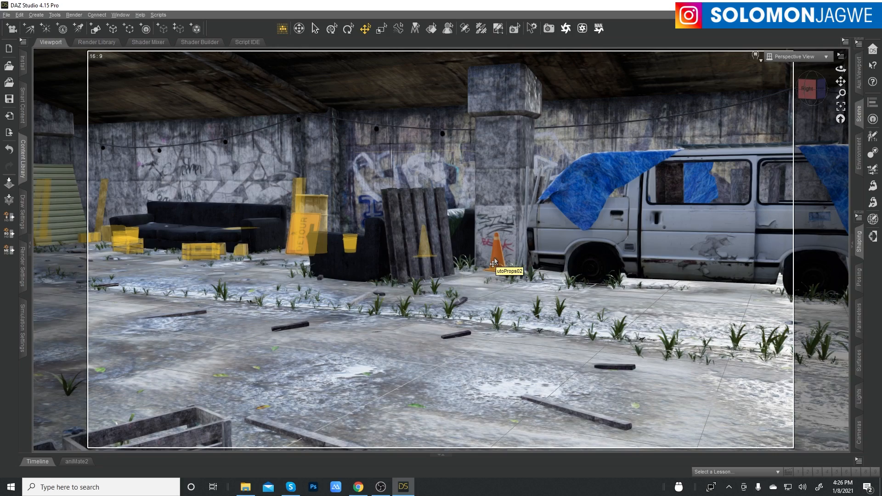
pyautogui.click(571, 243)
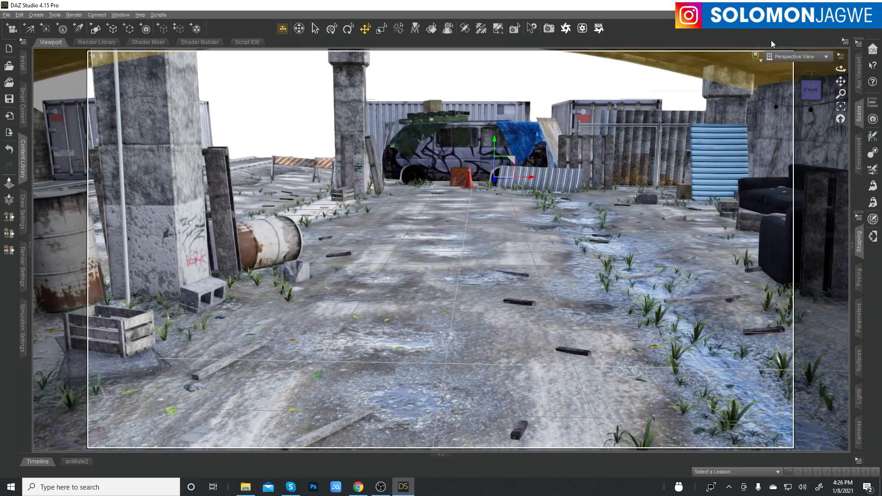
pyautogui.moveTo(873, 80)
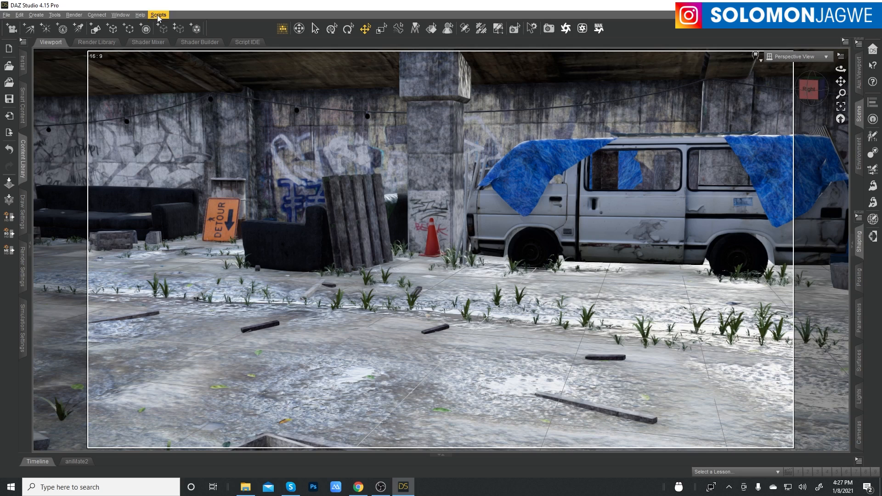
# - Switch the viewport to Smooth Shaded and launch Scripts > Bridges > Blender > Daz to Blender
pyautogui.click(758, 56)
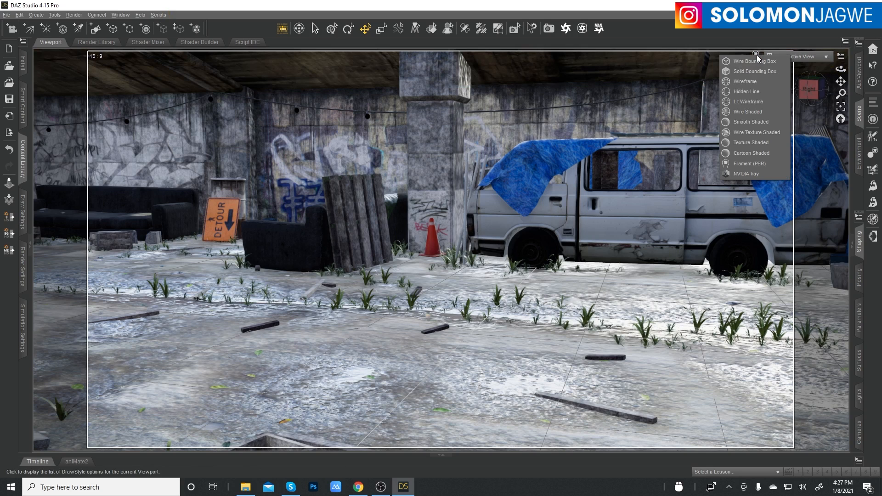
pyautogui.click(749, 122)
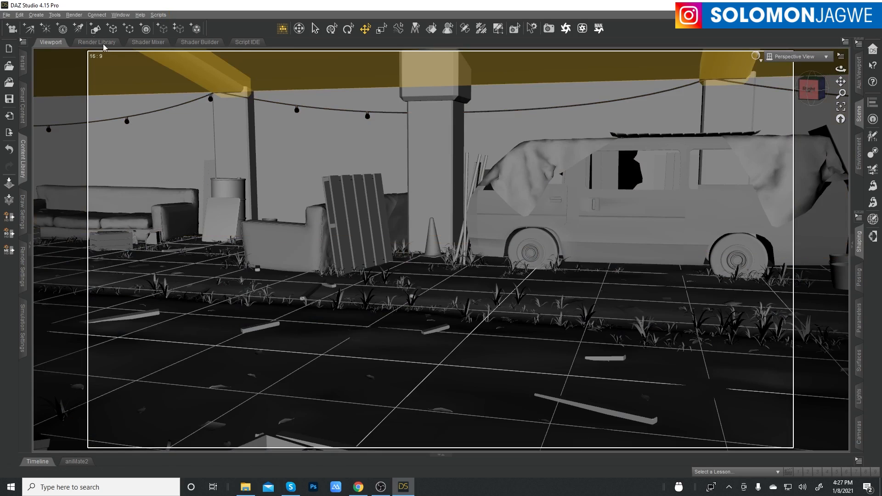
pyautogui.click(158, 15)
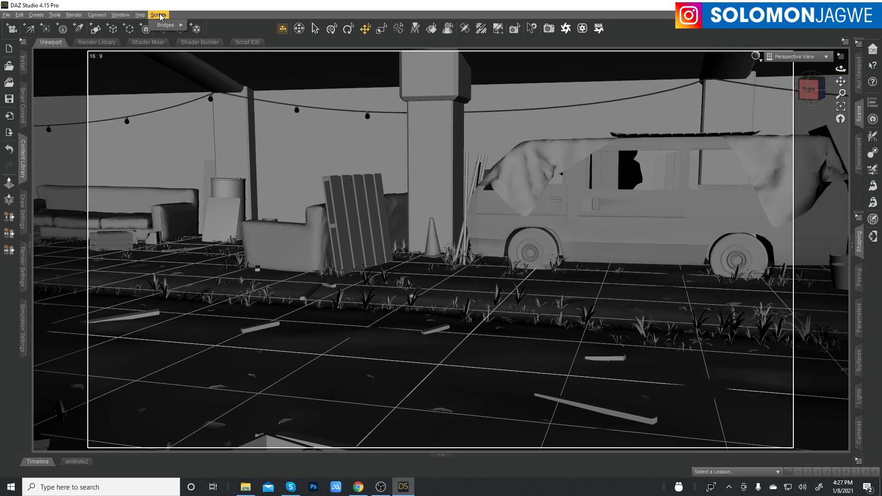
pyautogui.click(200, 26)
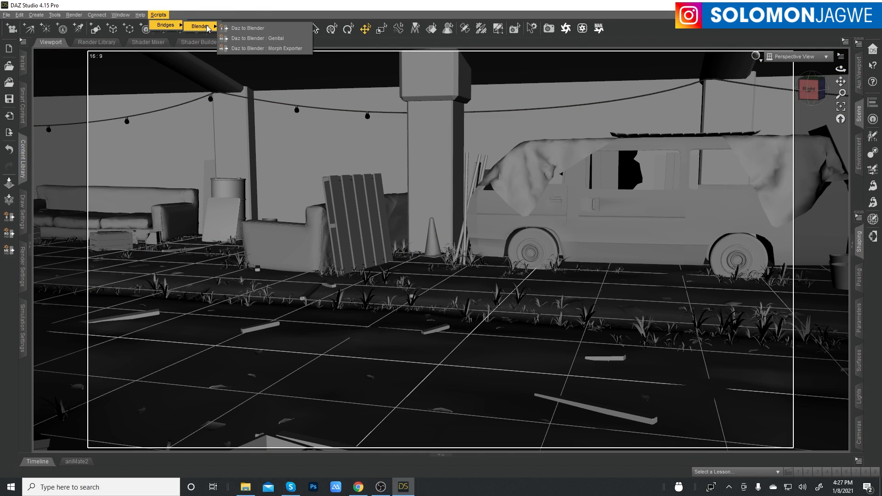
pyautogui.moveTo(248, 28)
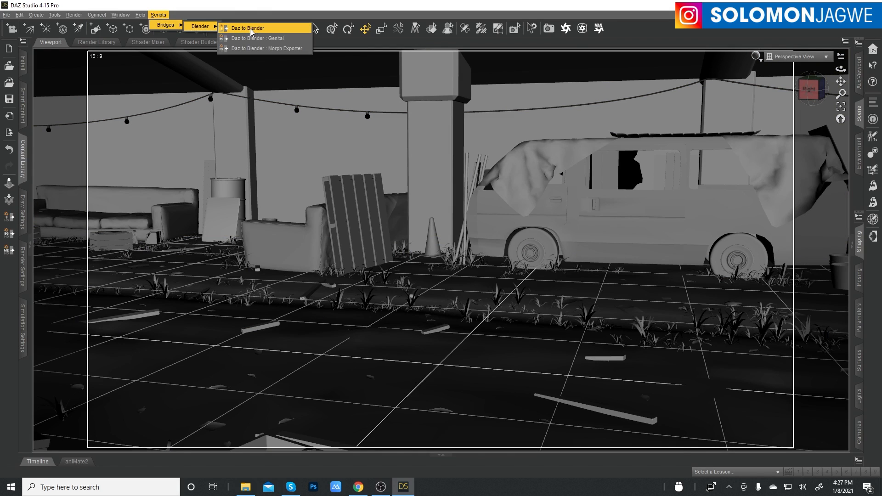
pyautogui.click(246, 28)
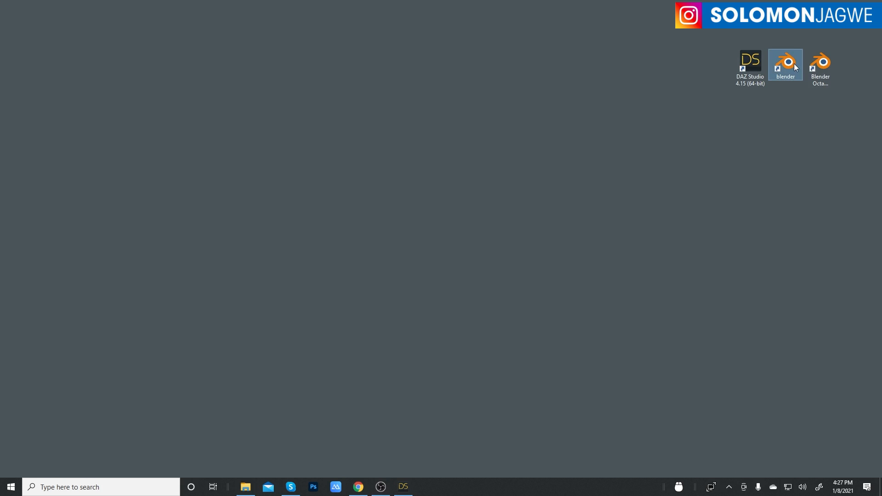
pyautogui.click(820, 66)
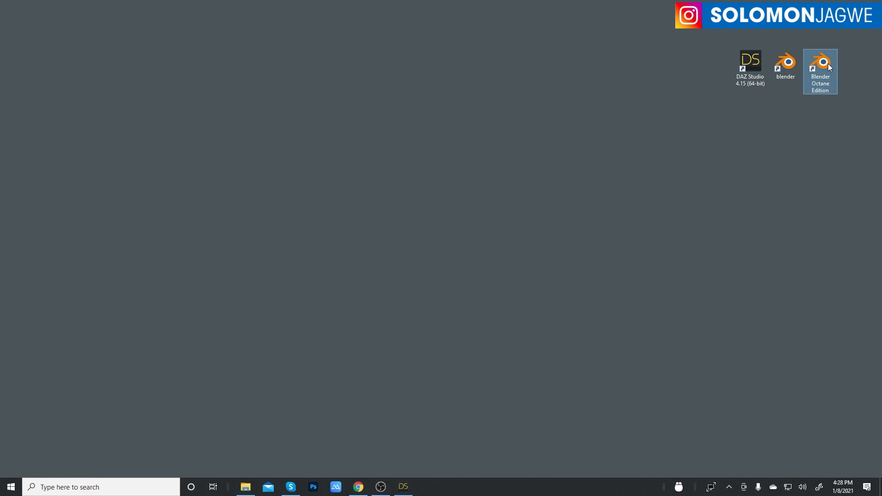
pyautogui.moveTo(830, 87)
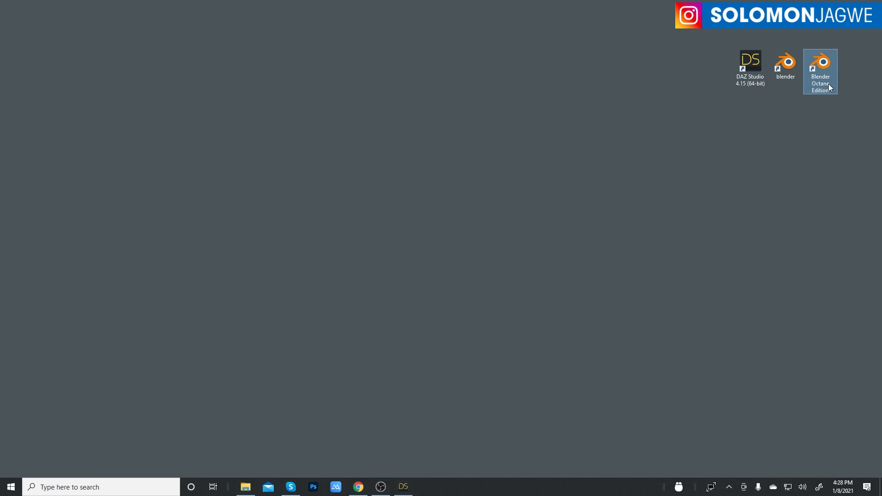
pyautogui.click(785, 62)
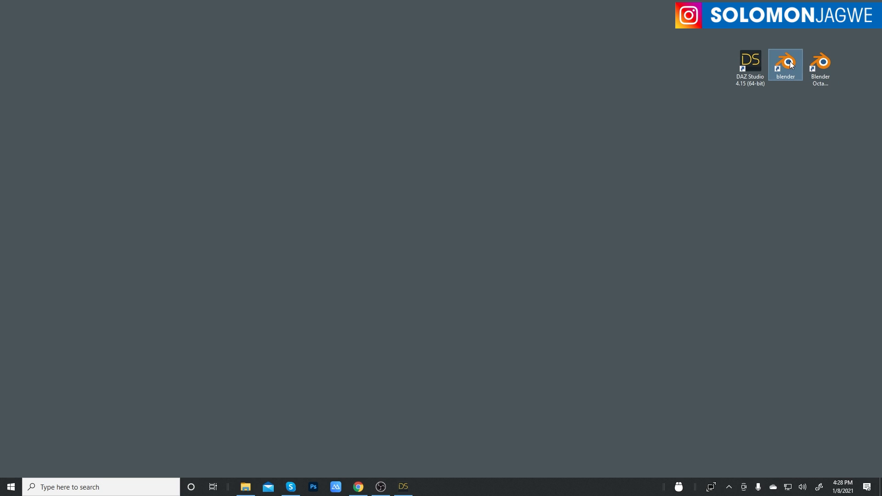
pyautogui.doubleClick(785, 64)
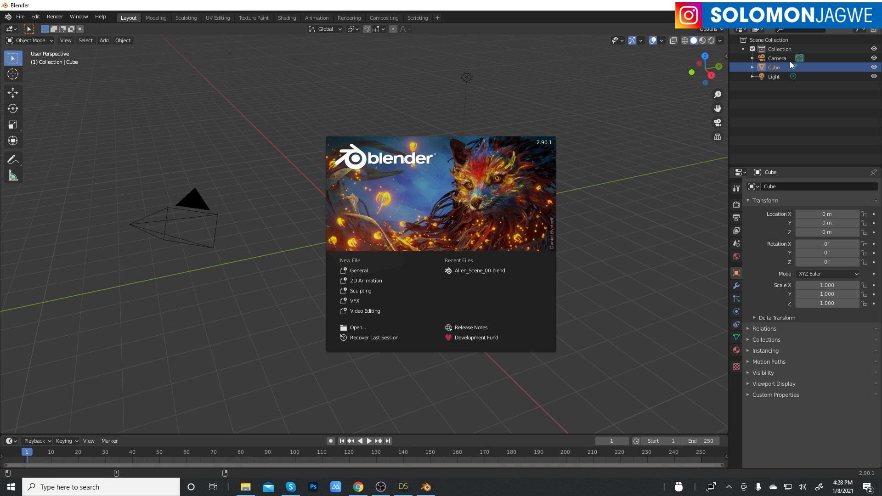
pyautogui.moveTo(534, 149)
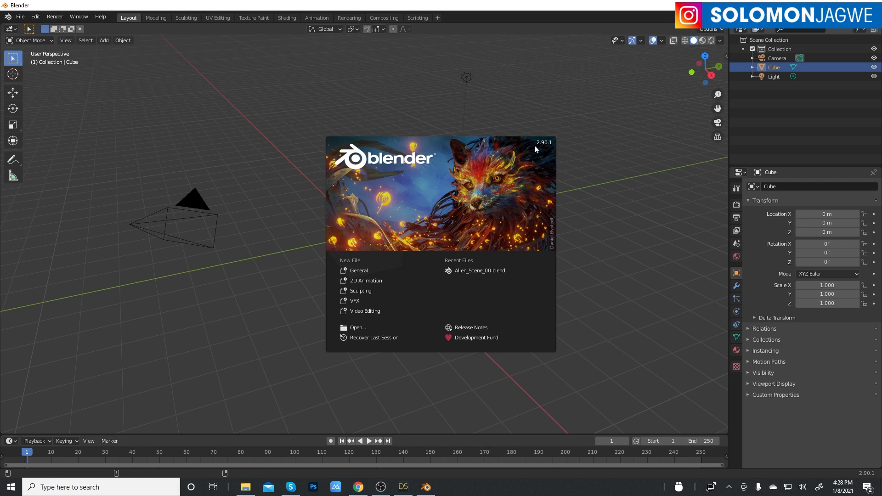
pyautogui.moveTo(552, 148)
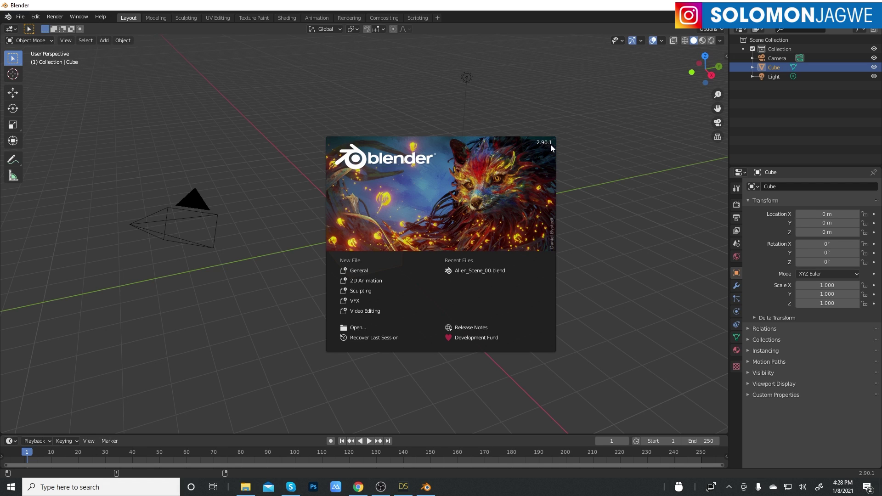
pyautogui.moveTo(511, 203)
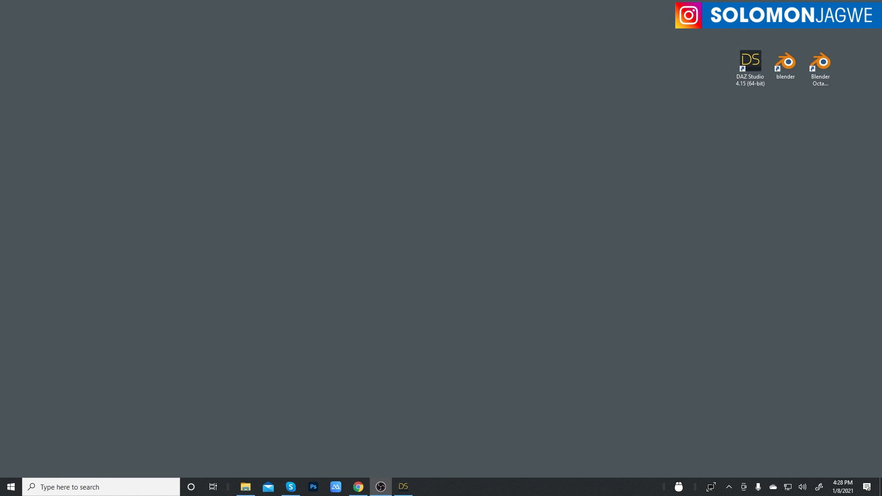
# - Launch Blender Octane Edition from the desktop shortcut and dismiss its splash screen
pyautogui.click(820, 62)
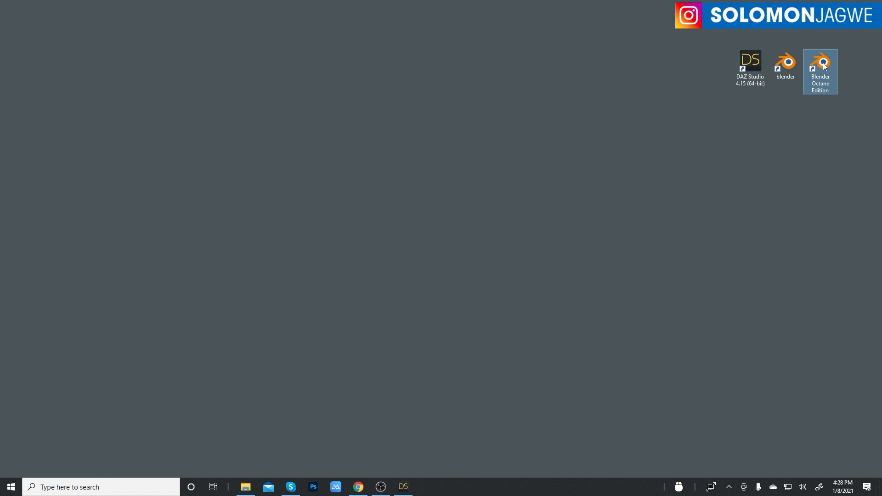
pyautogui.doubleClick(820, 60)
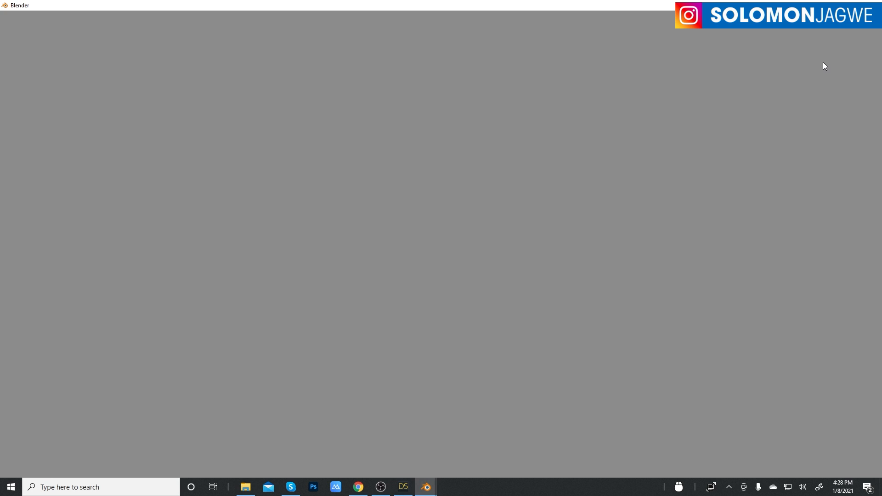
pyautogui.click(424, 486)
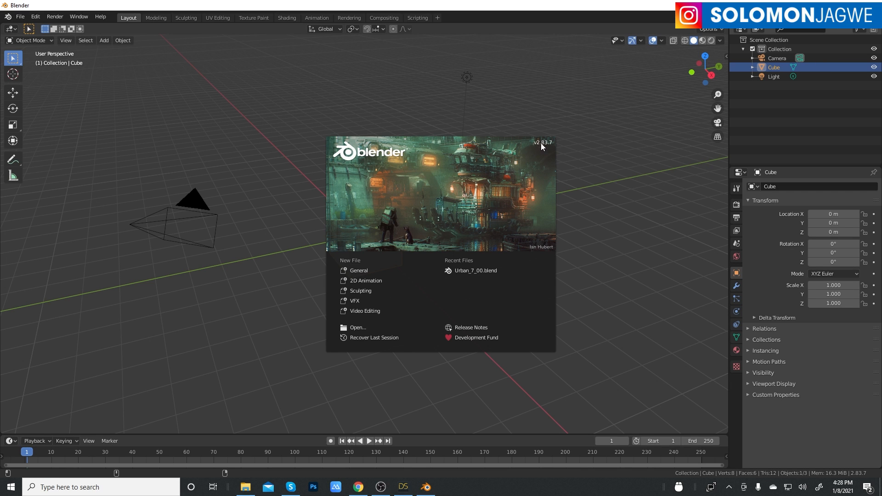
pyautogui.moveTo(528, 254)
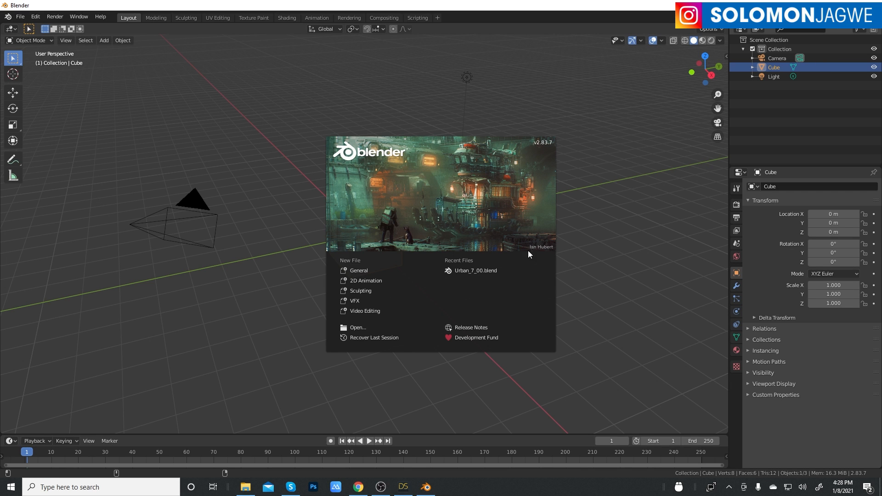
pyautogui.moveTo(560, 231)
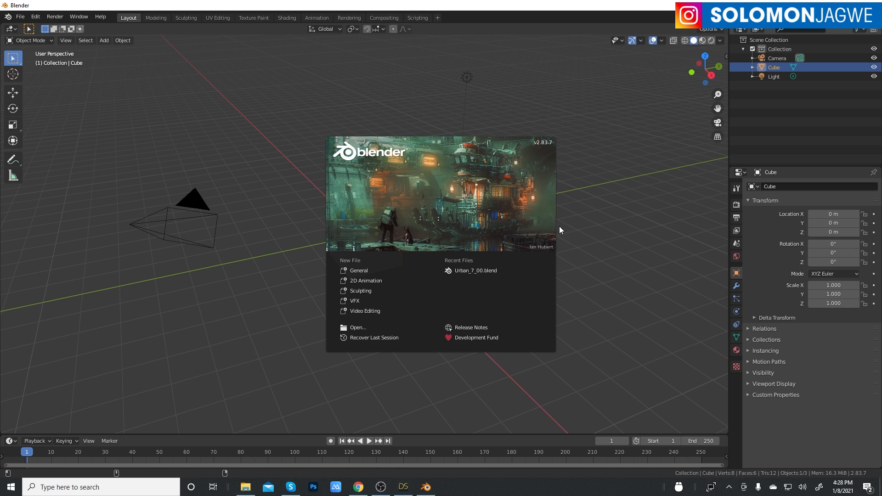
pyautogui.moveTo(614, 193)
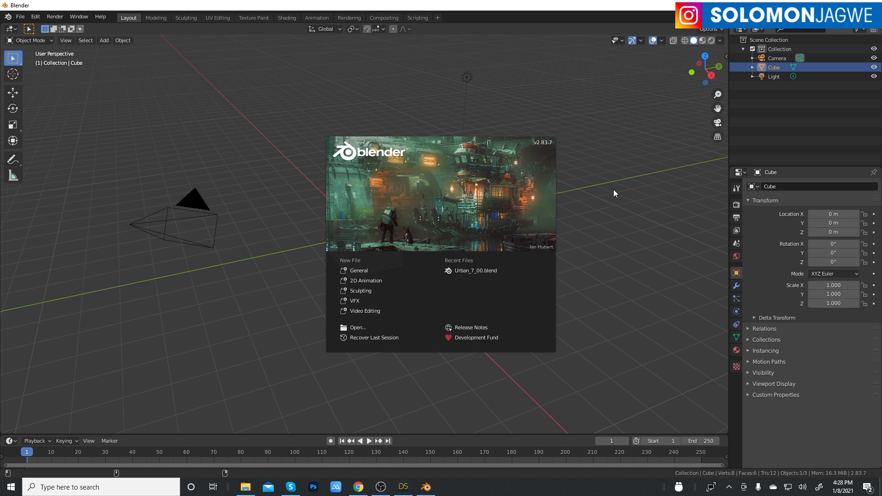
pyautogui.moveTo(585, 233)
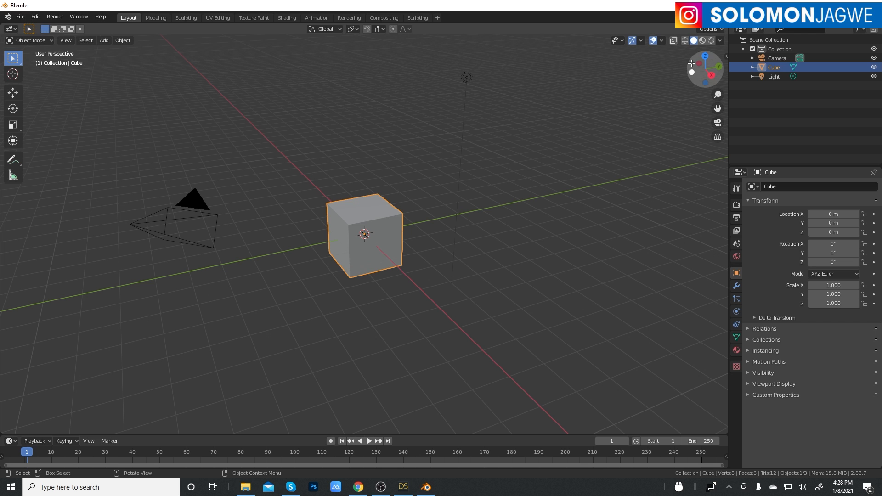
pyautogui.click(402, 486)
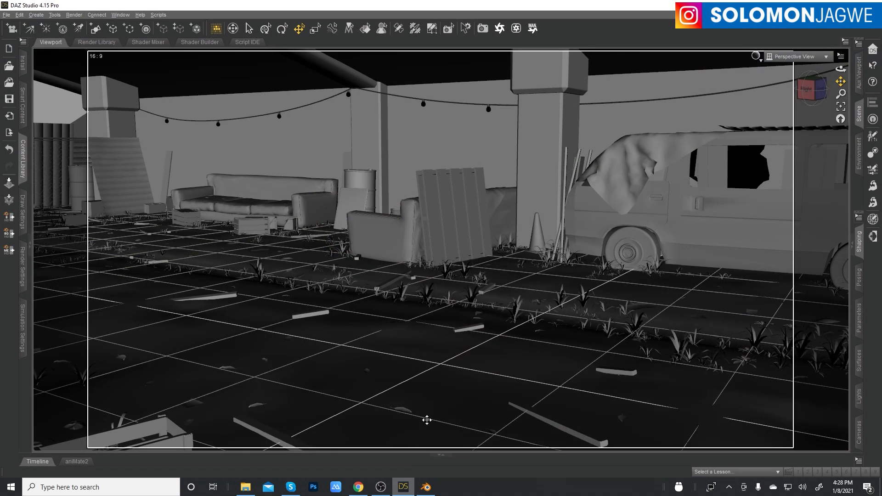
pyautogui.click(158, 14)
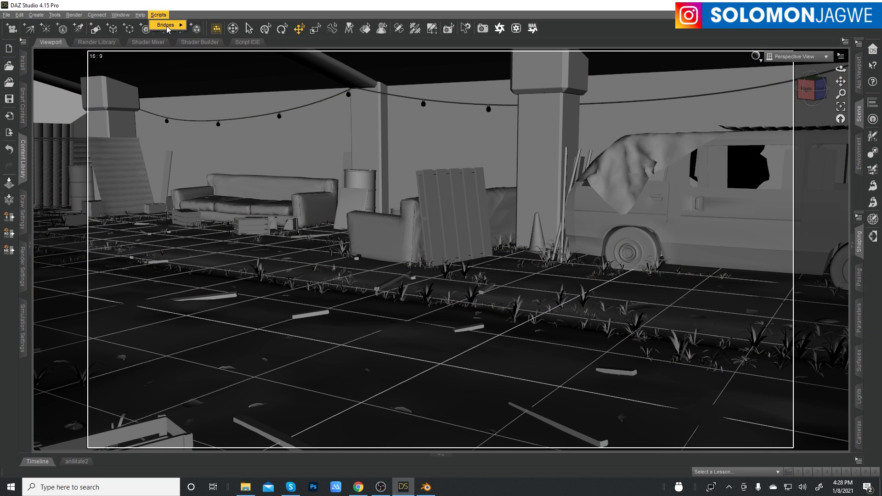
pyautogui.click(165, 24)
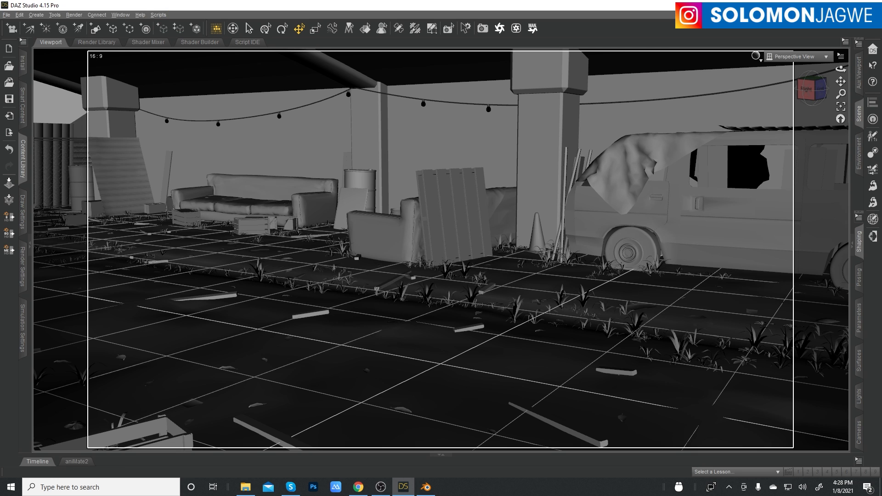
pyautogui.click(425, 487)
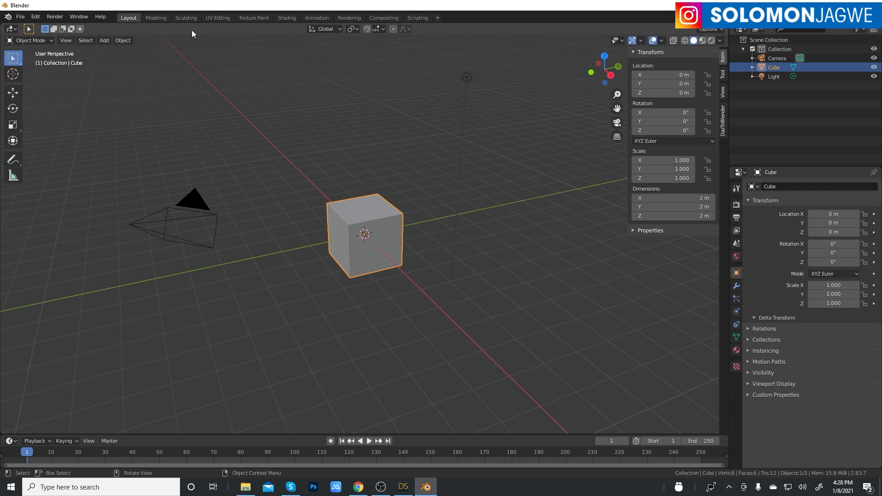
pyautogui.moveTo(110, 20)
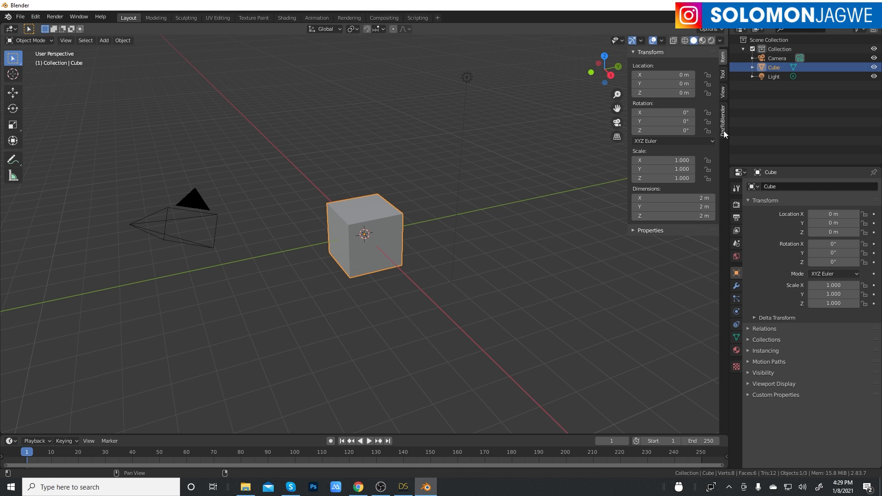
pyautogui.moveTo(725, 122)
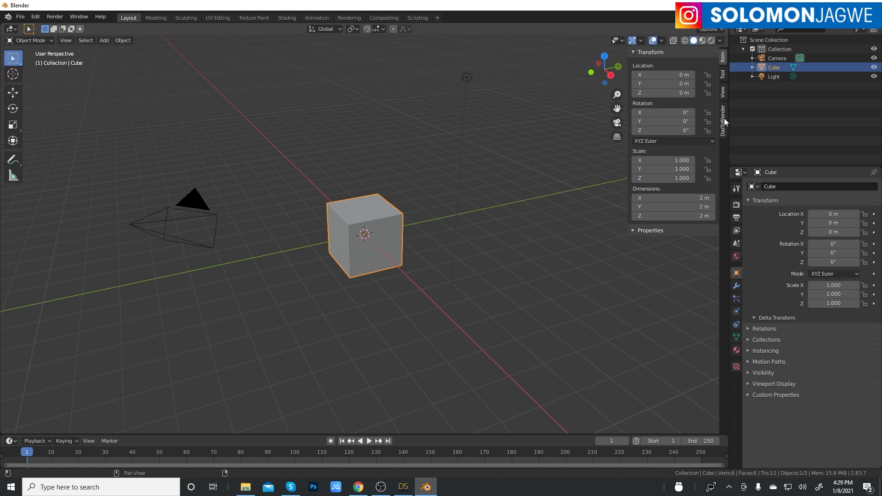
pyautogui.moveTo(549, 158)
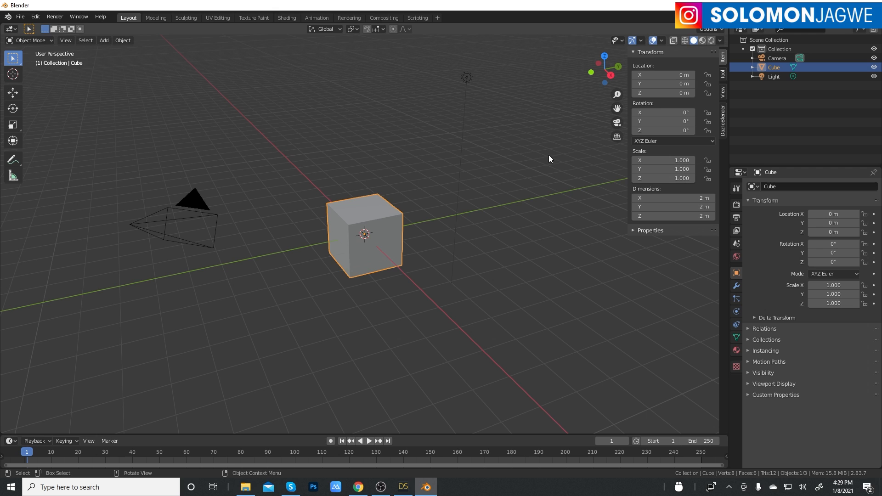
pyautogui.moveTo(514, 181)
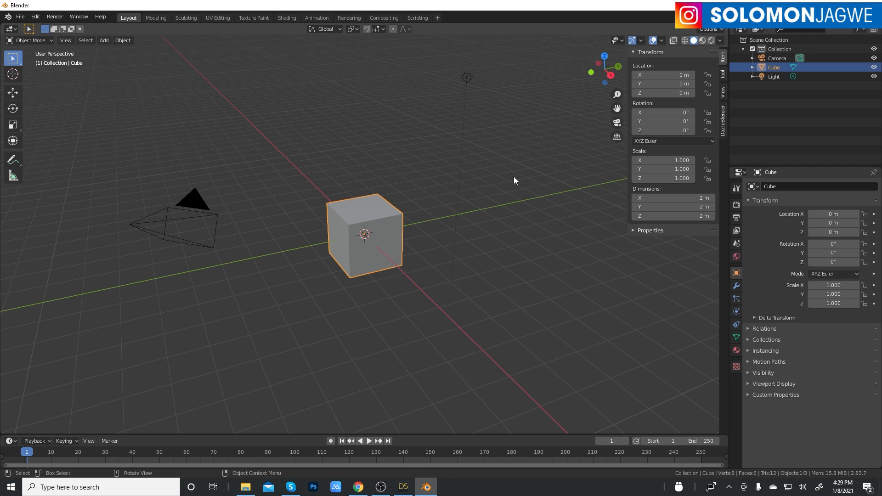
pyautogui.moveTo(725, 130)
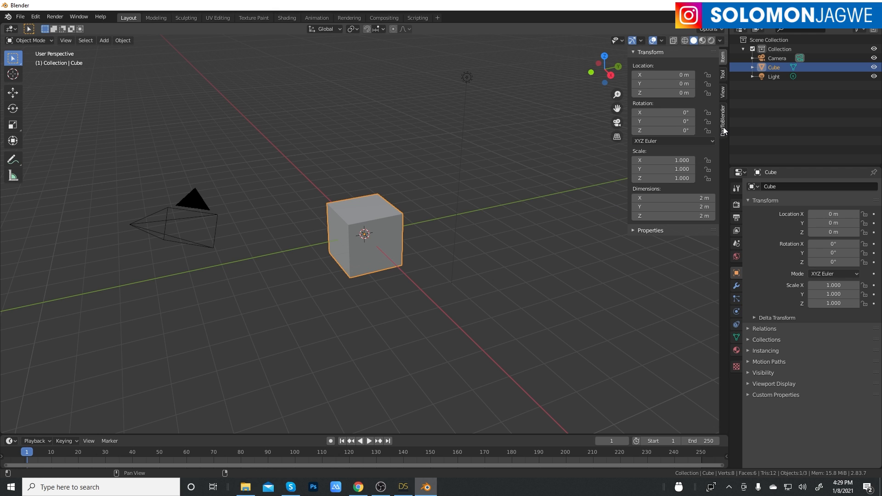
pyautogui.moveTo(728, 109)
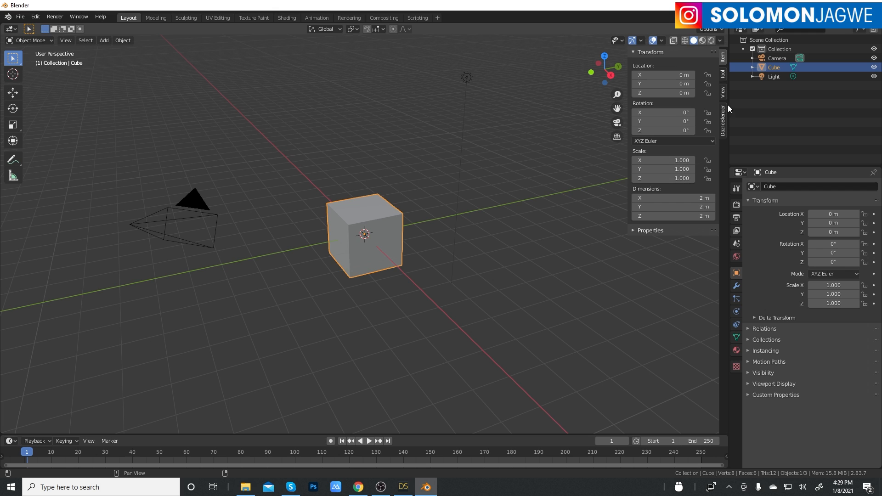
# - Start Import New Env/Prop from the DazToBlender sidebar tab
pyautogui.click(722, 125)
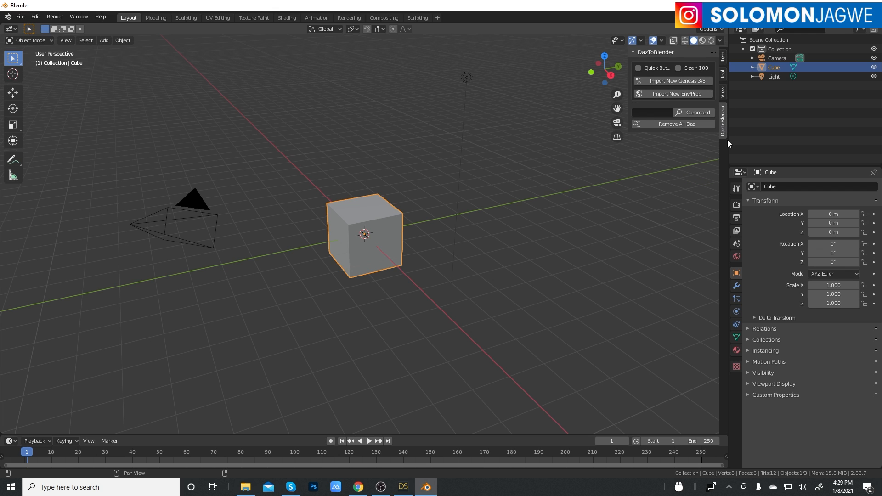
pyautogui.moveTo(672, 80)
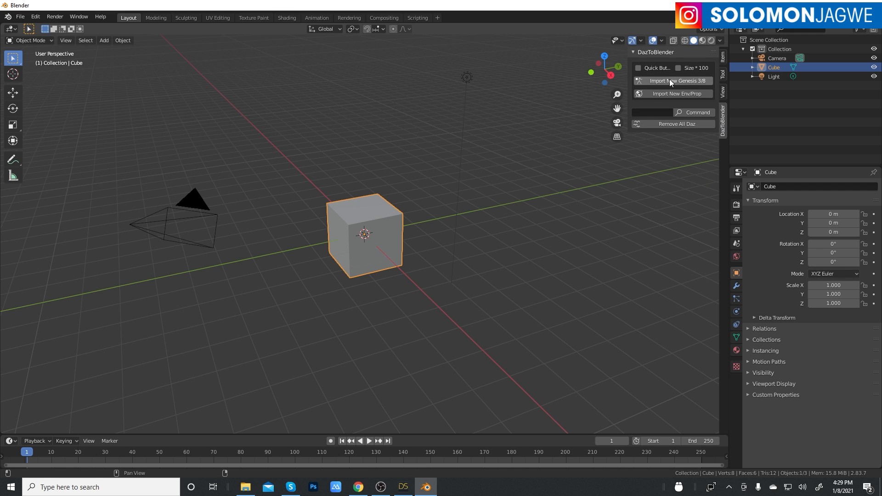
pyautogui.moveTo(677, 94)
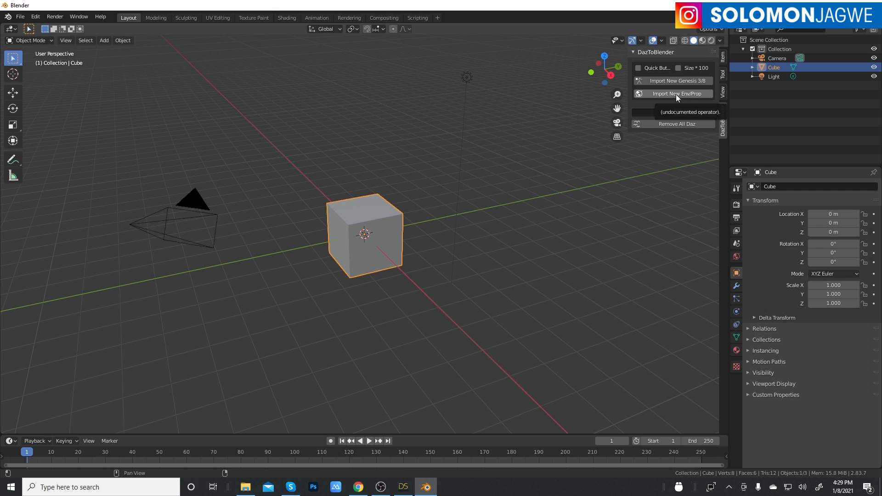
pyautogui.moveTo(671, 100)
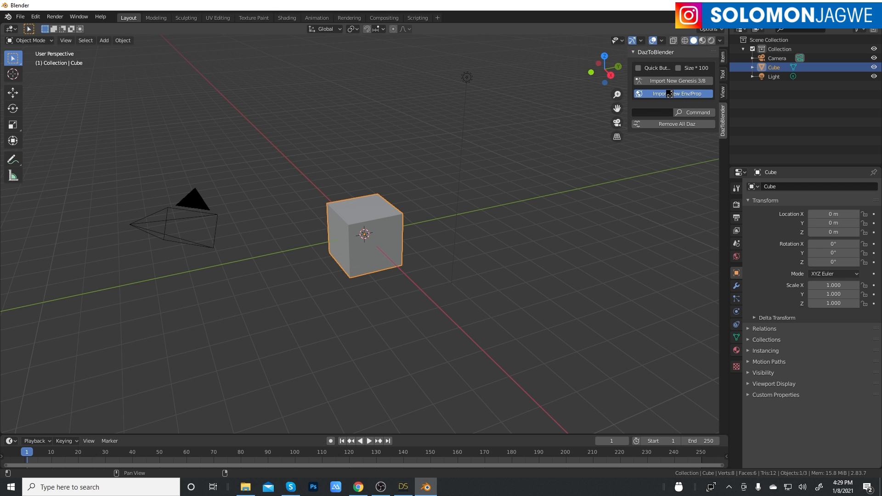
pyautogui.moveTo(498, 201)
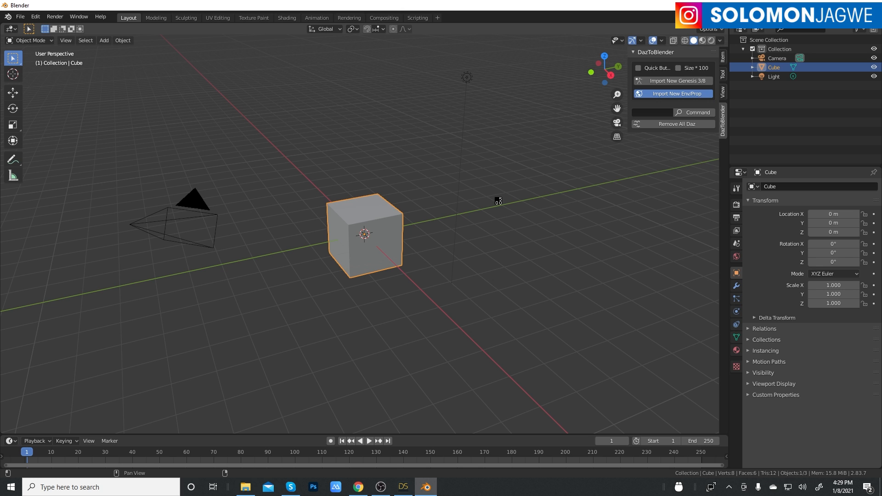
pyautogui.click(673, 93)
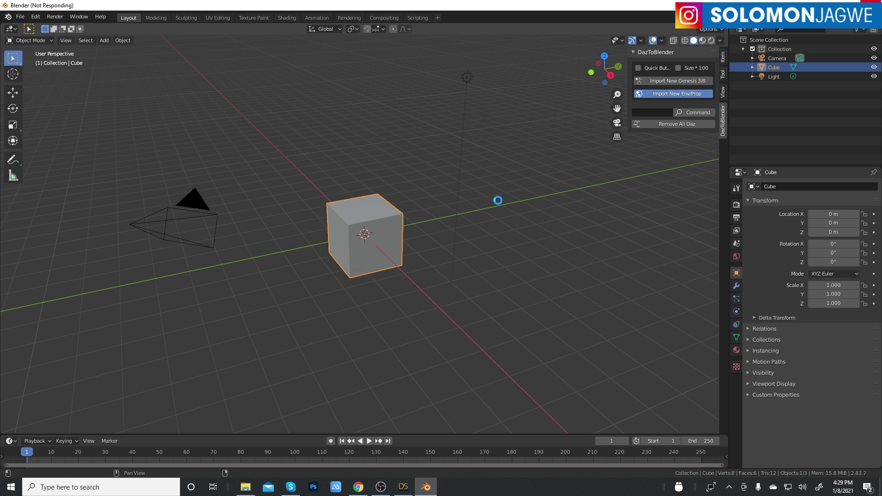
# - Wait for the overpass environment to appear under the DAZ_ROOT and DAZ_ENV_0 collections
pyautogui.click(676, 94)
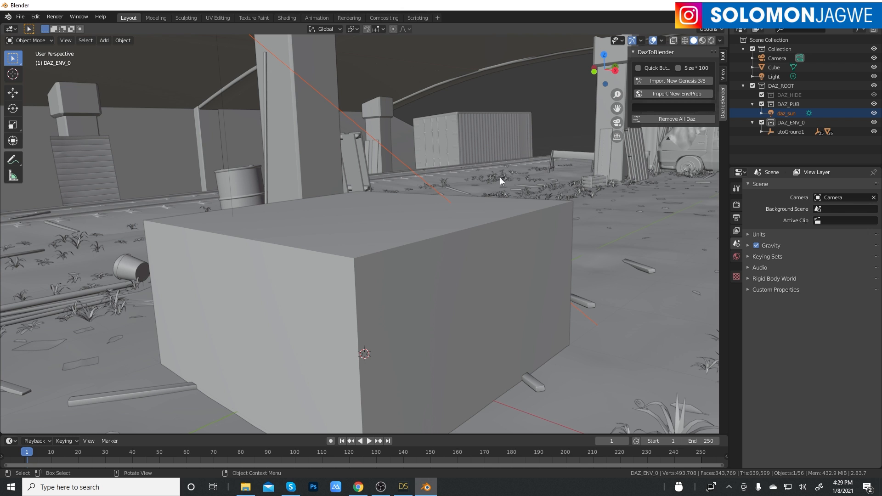
pyautogui.moveTo(513, 212)
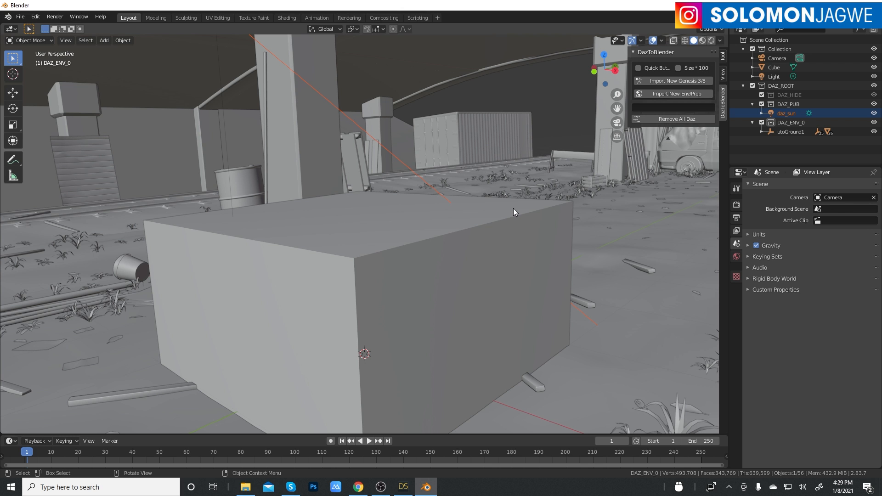
pyautogui.moveTo(582, 210)
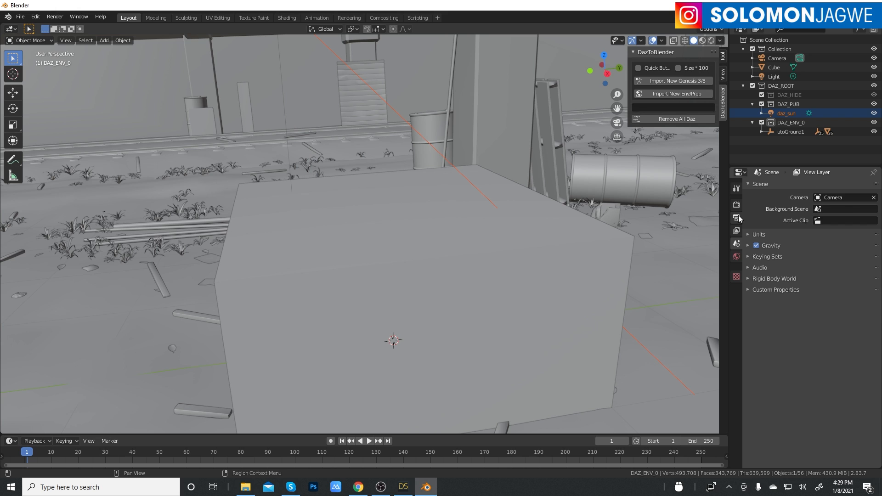
# - Show the Render Properties and list the render engines Eevee, Workbench, Cycles and Octane
pyautogui.click(736, 188)
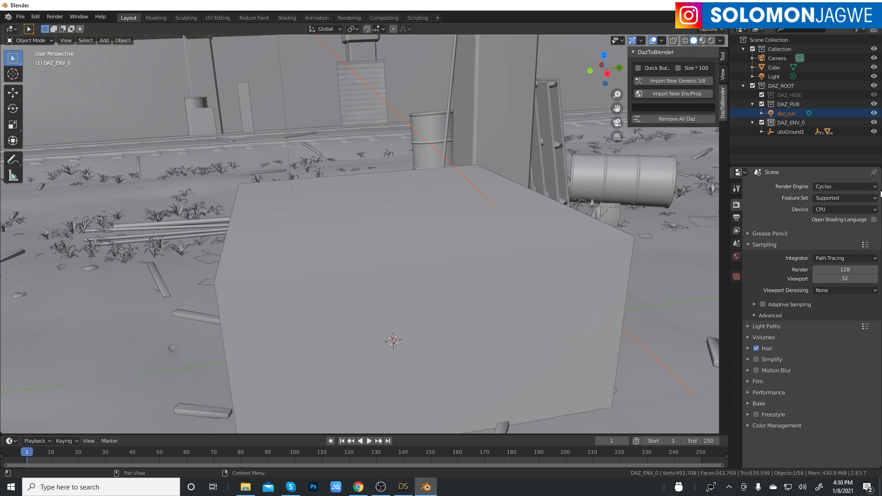
pyautogui.click(844, 186)
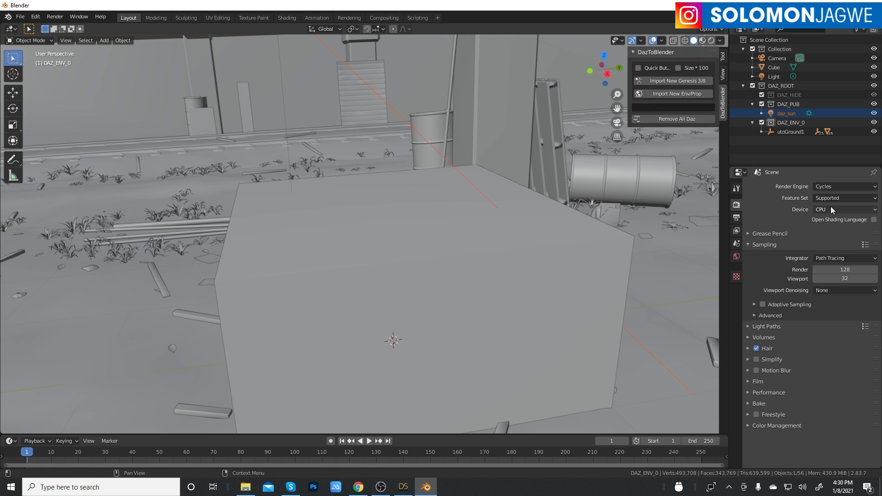
pyautogui.click(843, 186)
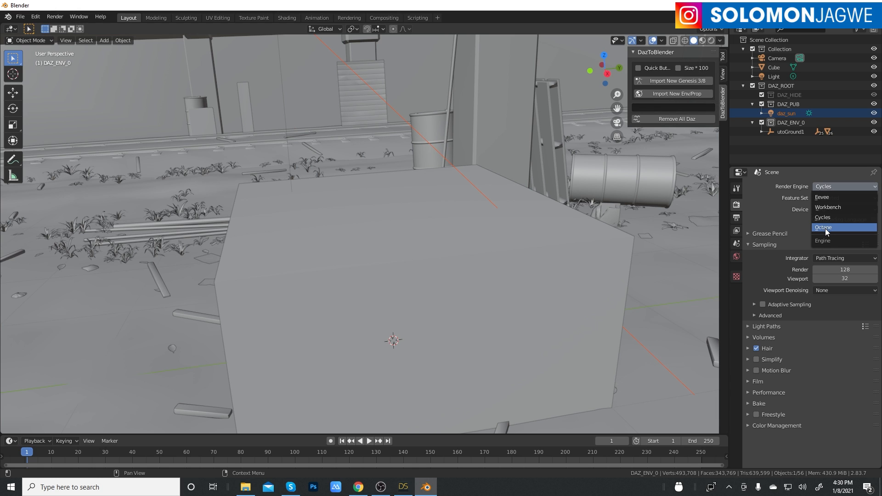
pyautogui.moveTo(828, 230)
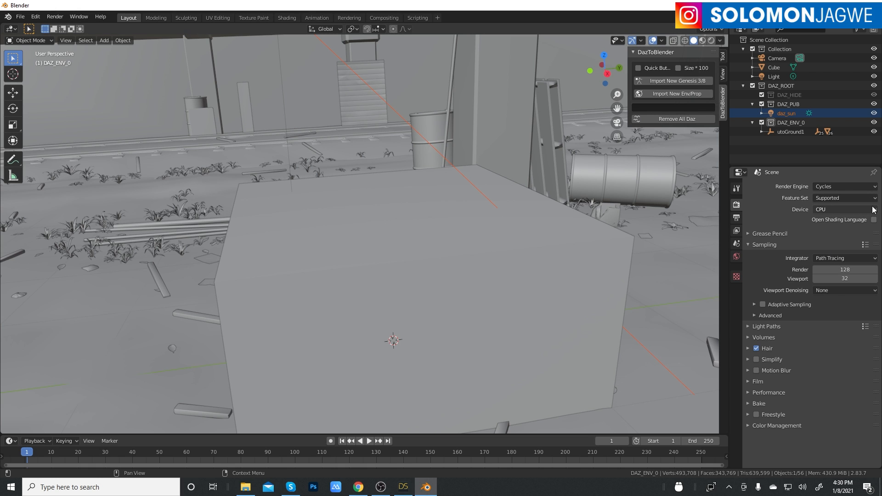
pyautogui.click(844, 186)
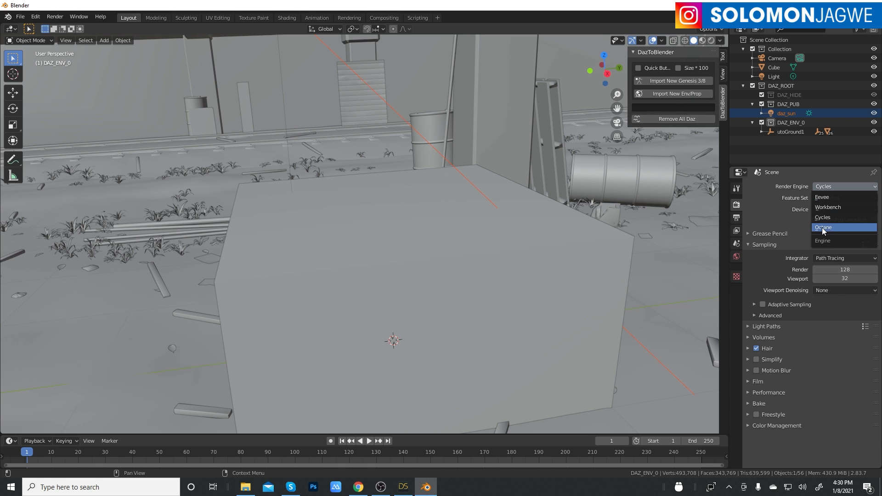
# - Make Octane the render engine and review its Direct light kernel and Ambient occlusion GI options
pyautogui.click(822, 226)
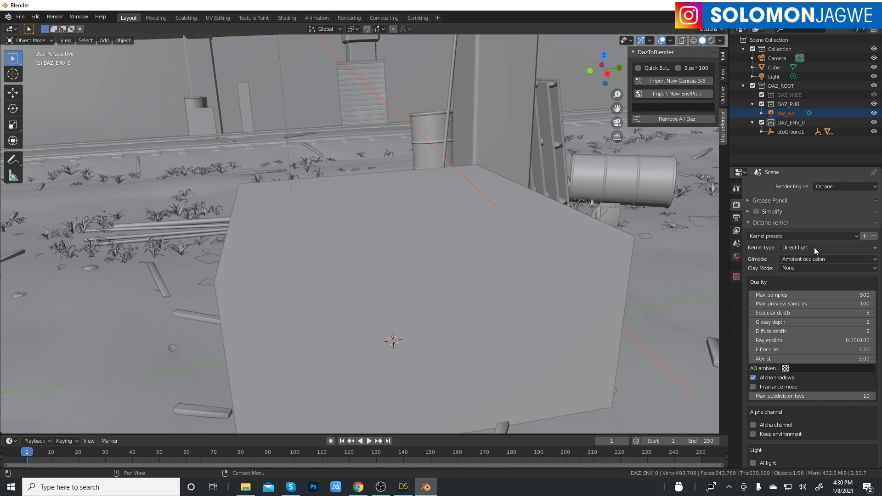
pyautogui.click(824, 247)
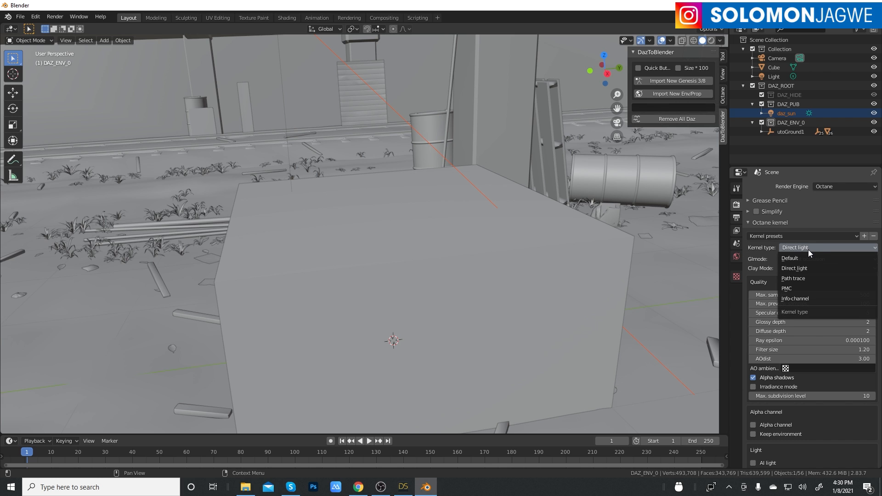
pyautogui.click(824, 259)
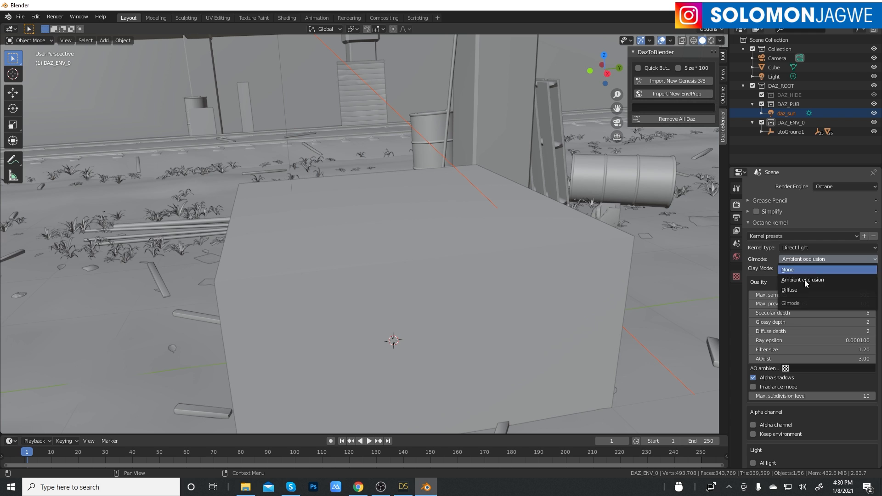
pyautogui.moveTo(795, 292)
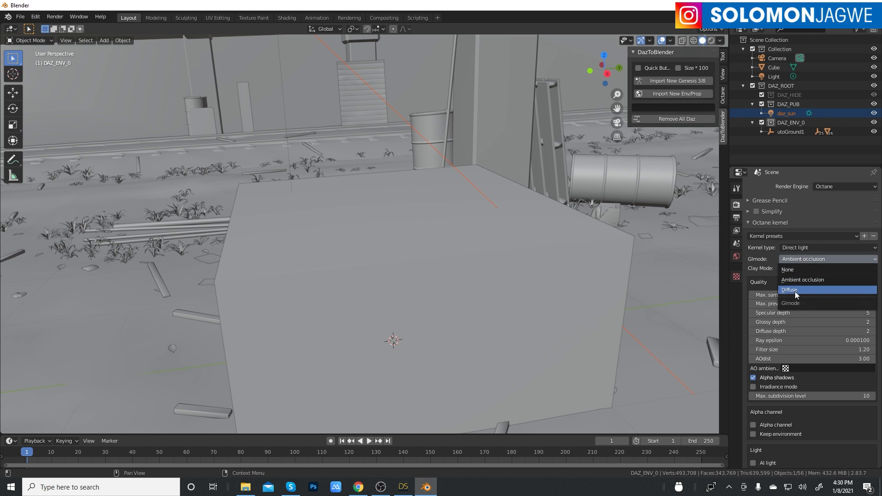
pyautogui.moveTo(797, 295)
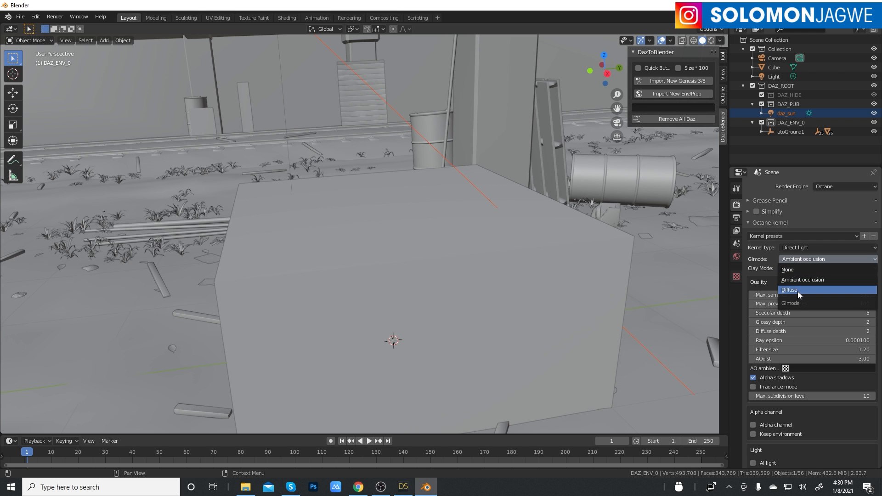
pyautogui.click(786, 269)
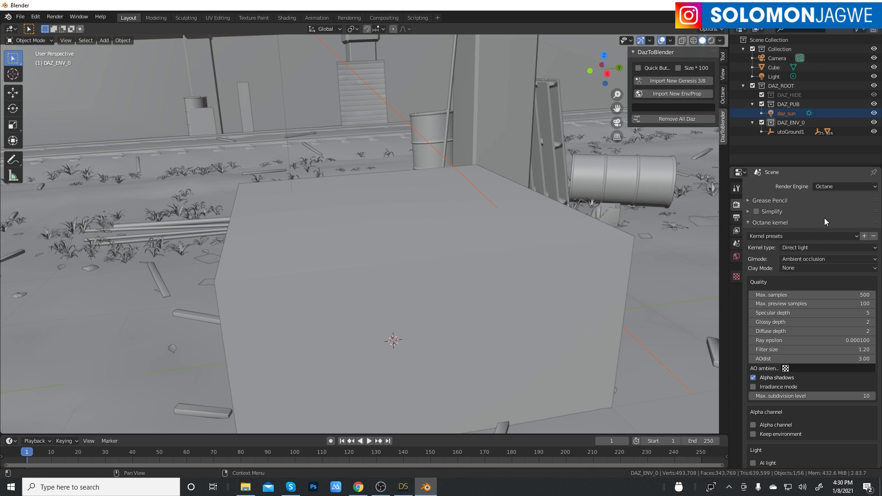
pyautogui.moveTo(847, 278)
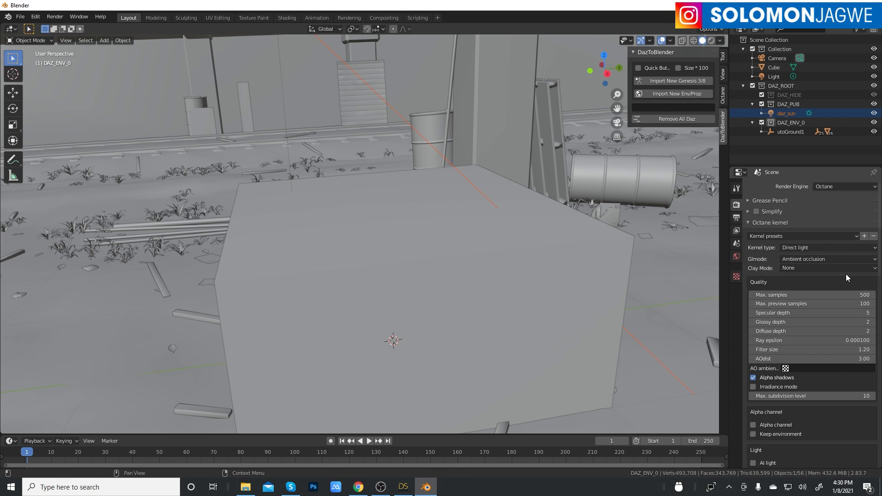
# - Enable Octane Out Of Core, leaving the 4096 MB limit and 300 MB GPU headroom
pyautogui.scroll(-3)
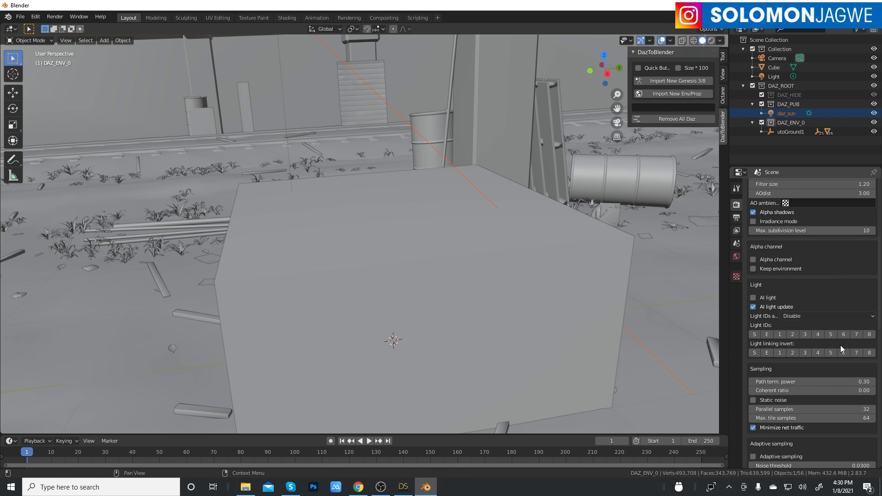
pyautogui.scroll(-3)
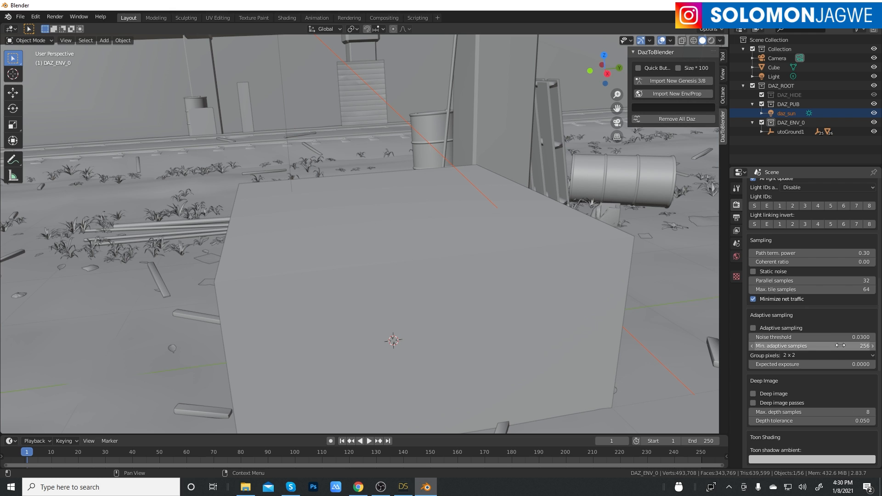
pyautogui.scroll(-3)
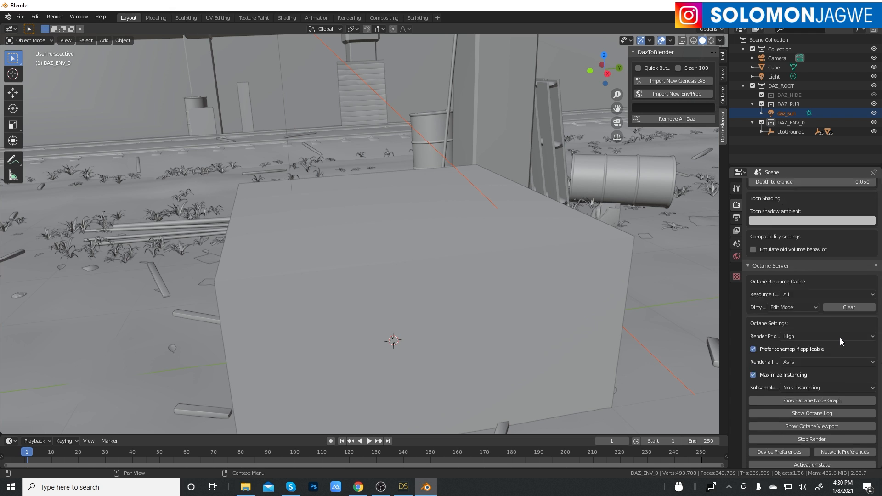
pyautogui.scroll(-3)
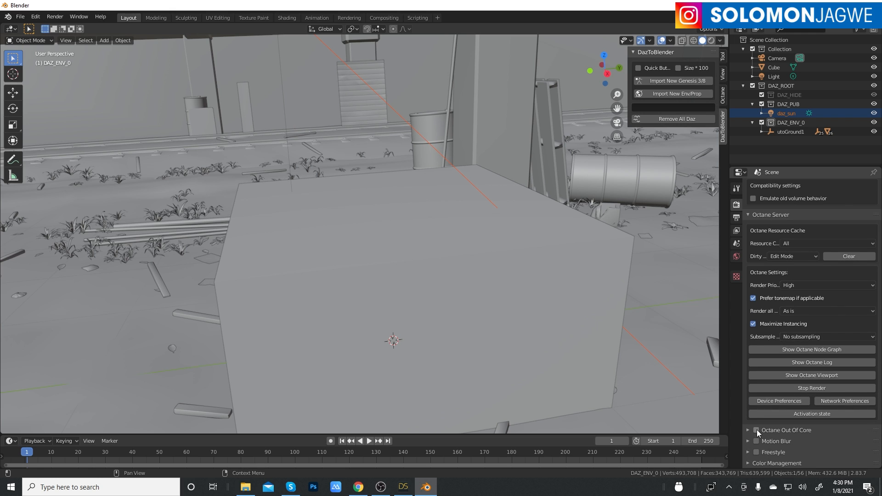
pyautogui.click(749, 430)
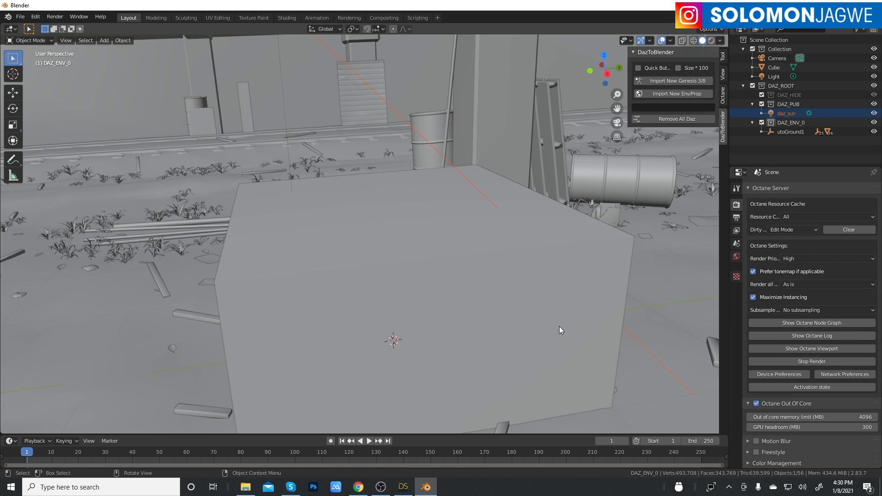
pyautogui.moveTo(645, 306)
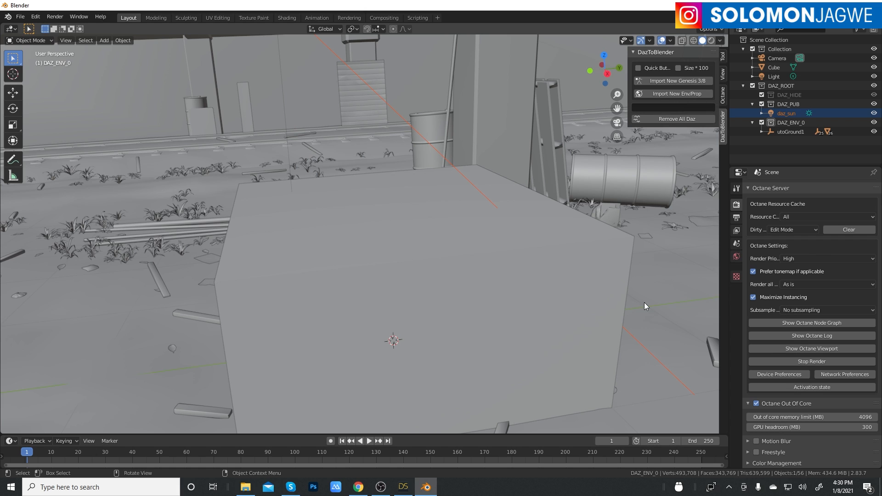
pyautogui.moveTo(618, 314)
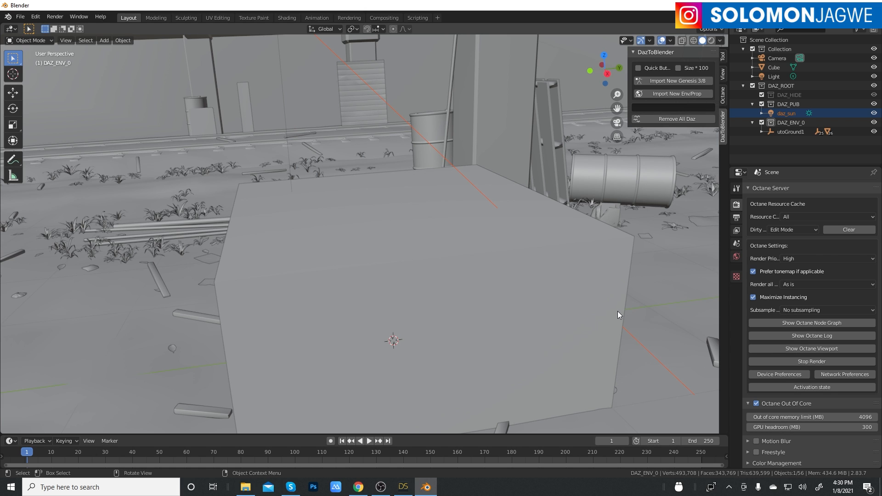
pyautogui.moveTo(658, 341)
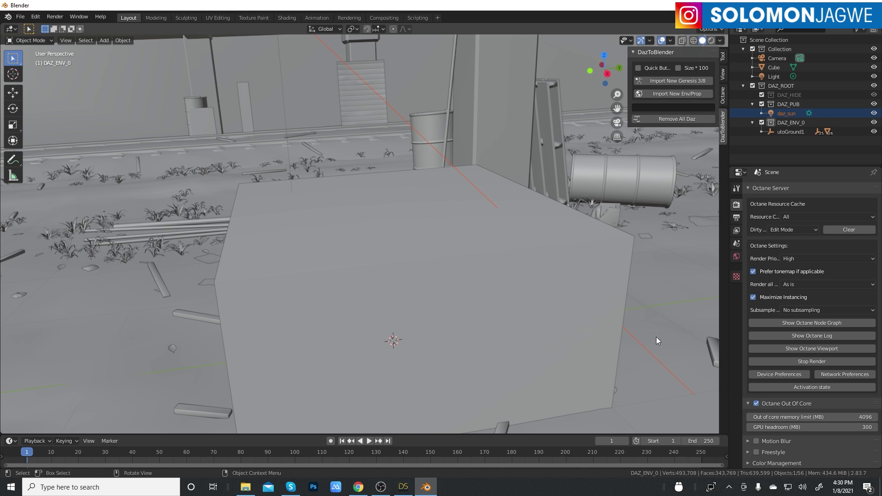
pyautogui.moveTo(518, 240)
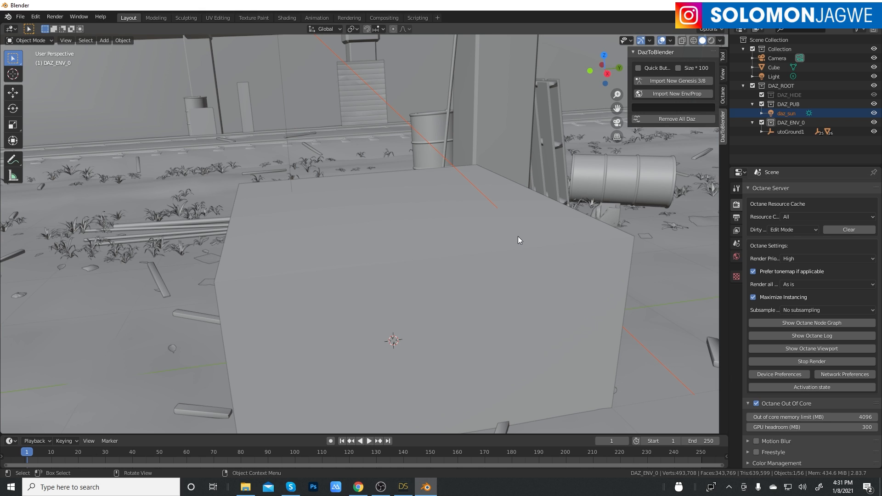
pyautogui.moveTo(573, 293)
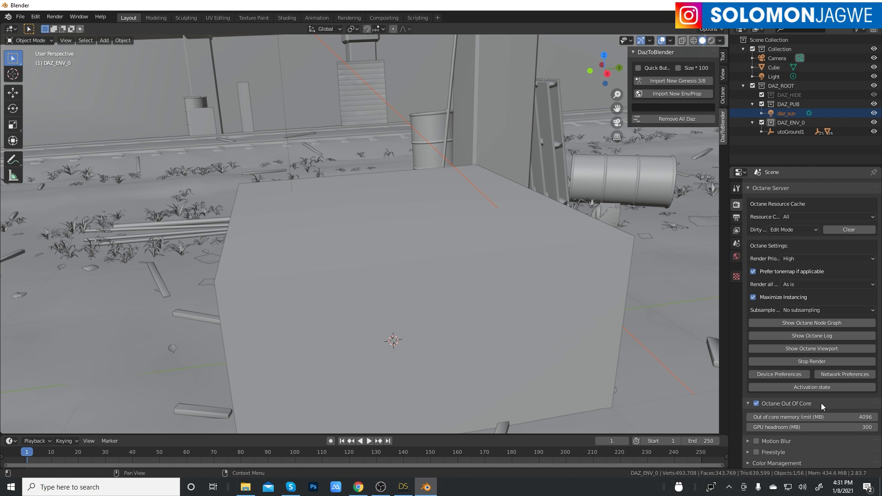
pyautogui.moveTo(779, 374)
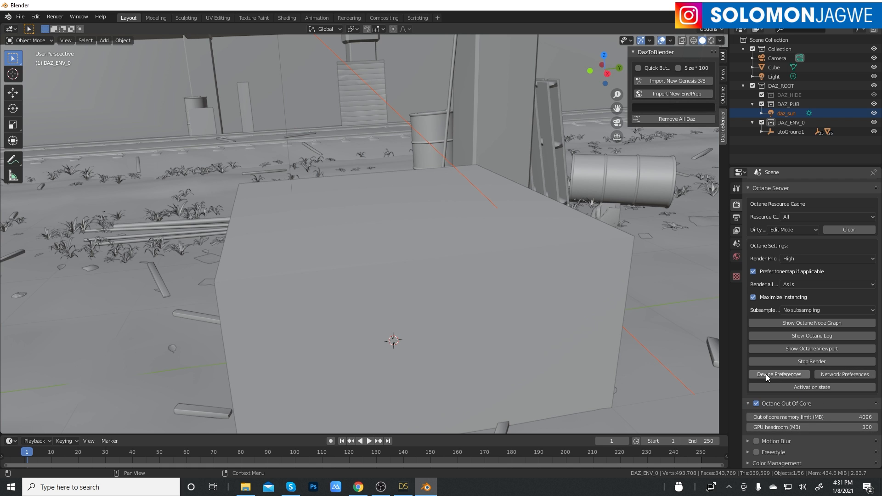
# - Confirm the RTX 2070 and GTX 1070 are both enabled in Octane device preferences, then close
pyautogui.click(778, 374)
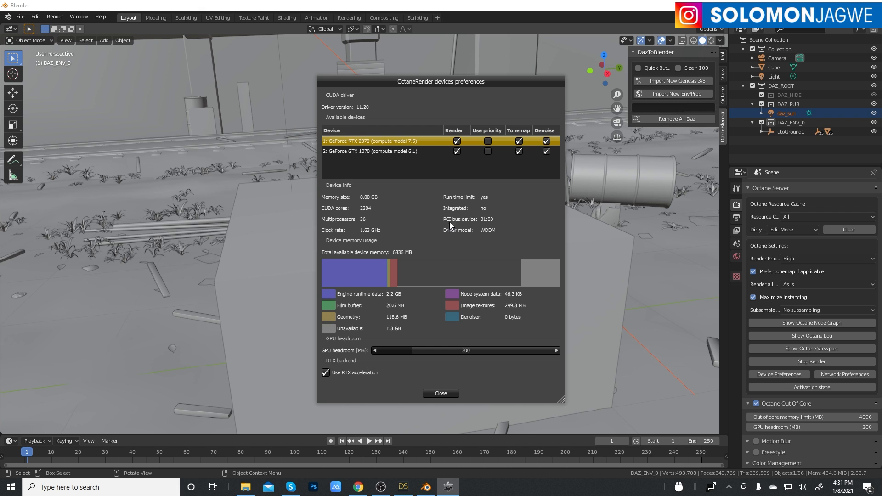
pyautogui.moveTo(383, 208)
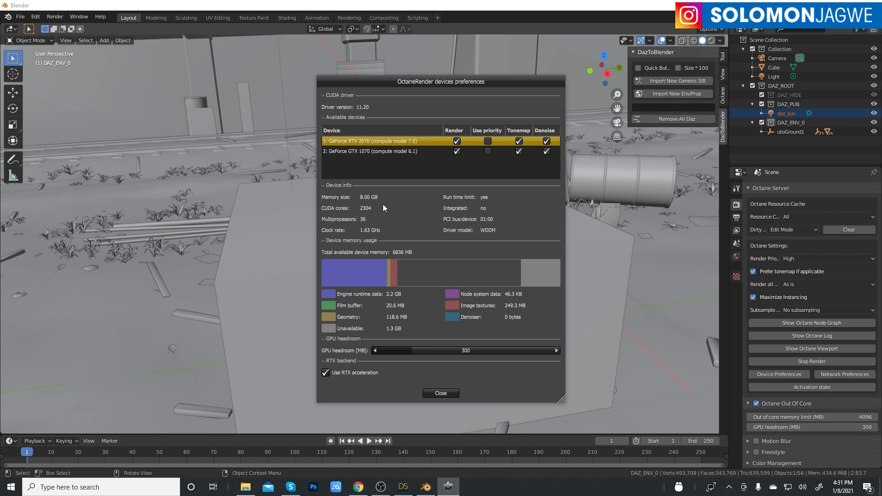
pyautogui.moveTo(369, 154)
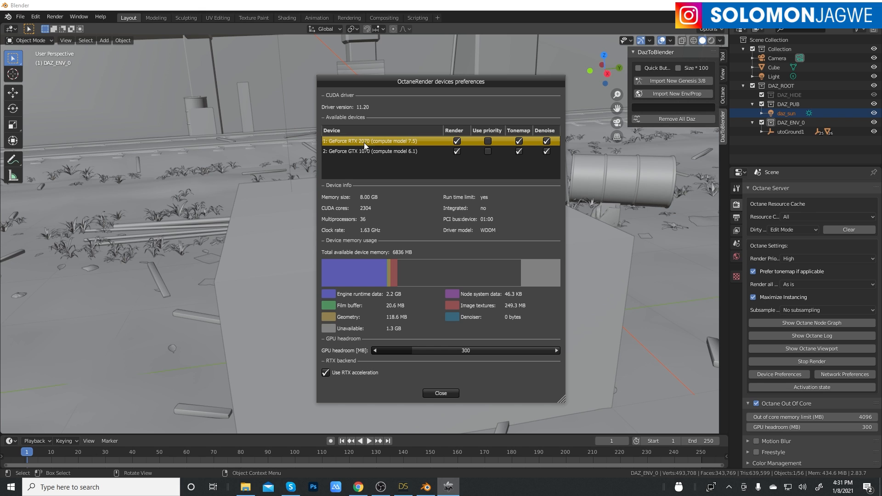
pyautogui.moveTo(366, 156)
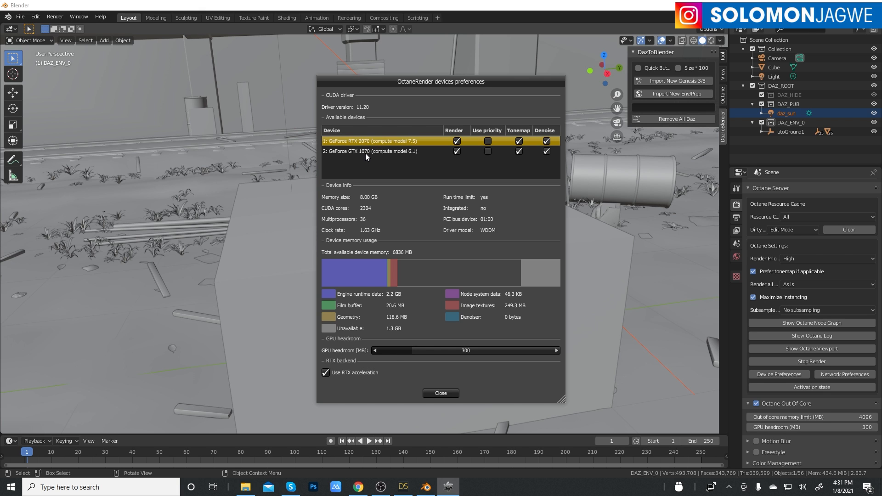
pyautogui.moveTo(424, 172)
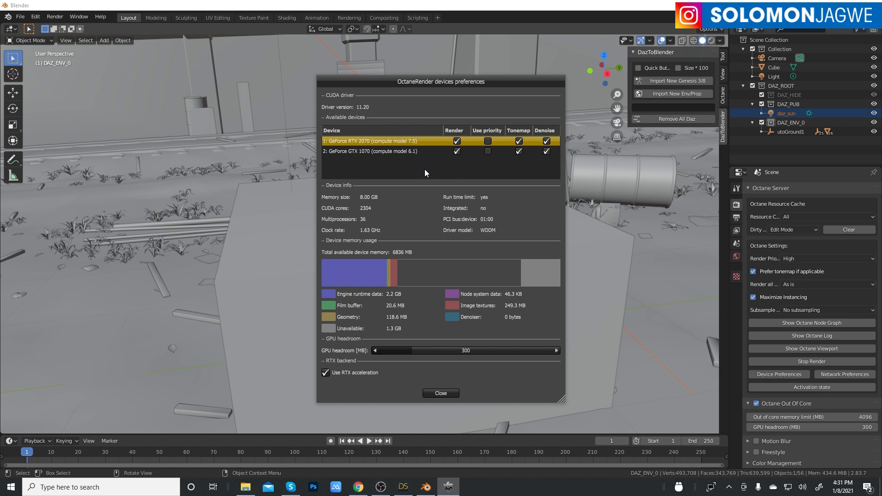
pyautogui.moveTo(407, 168)
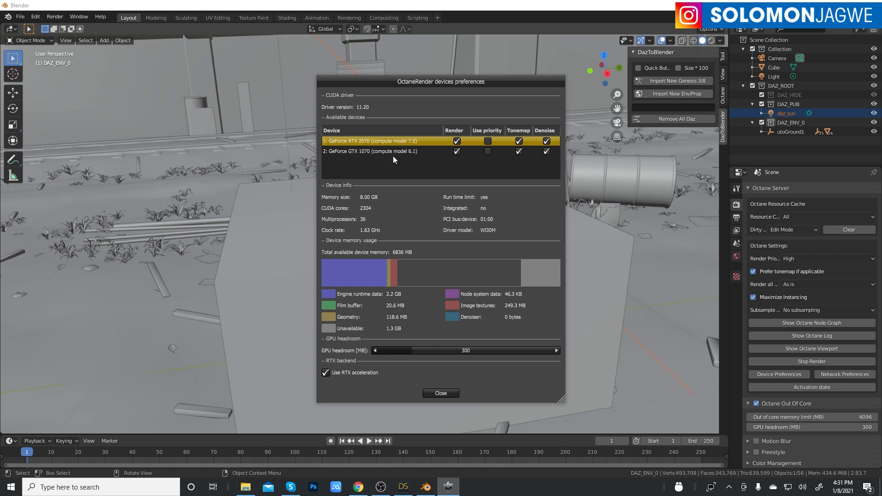
pyautogui.moveTo(364, 145)
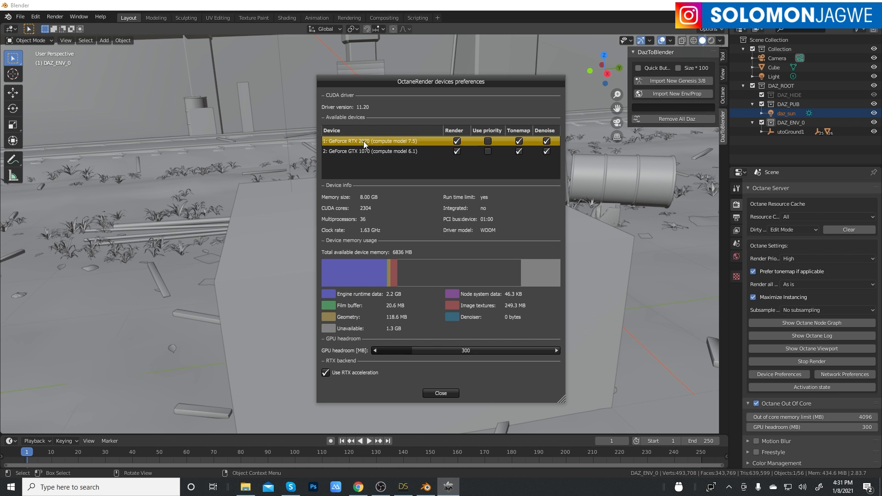
pyautogui.moveTo(413, 167)
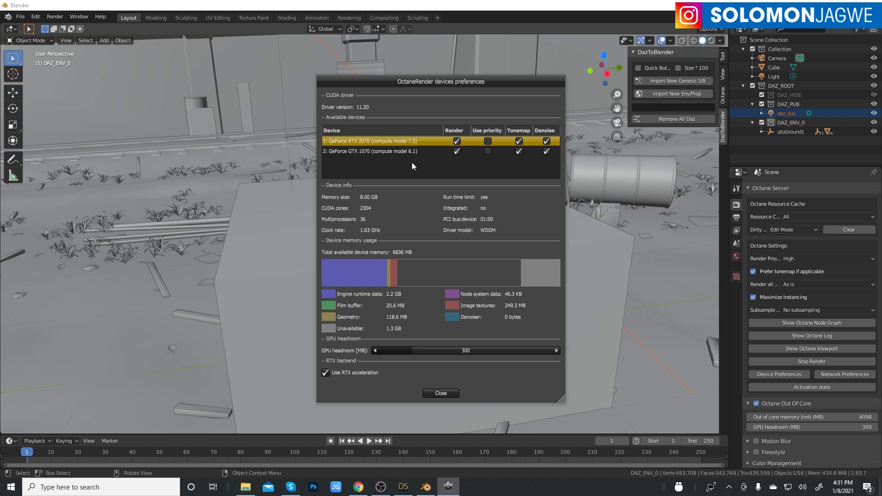
pyautogui.moveTo(413, 161)
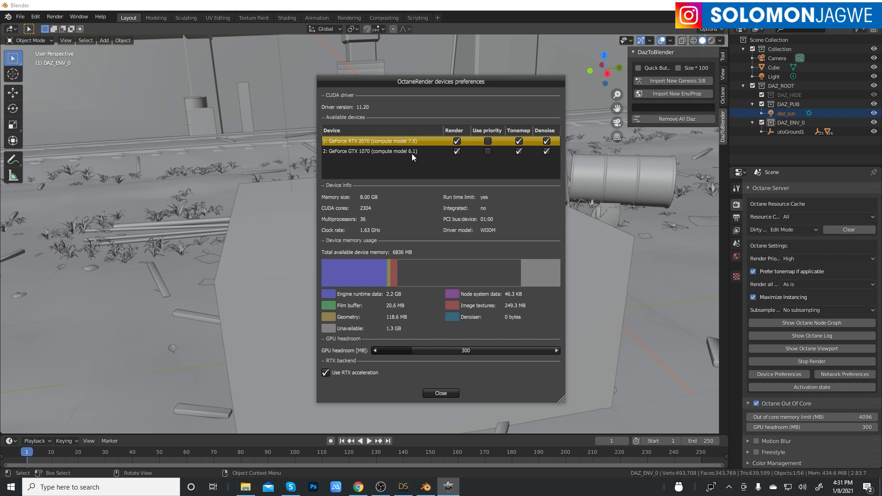
pyautogui.moveTo(403, 163)
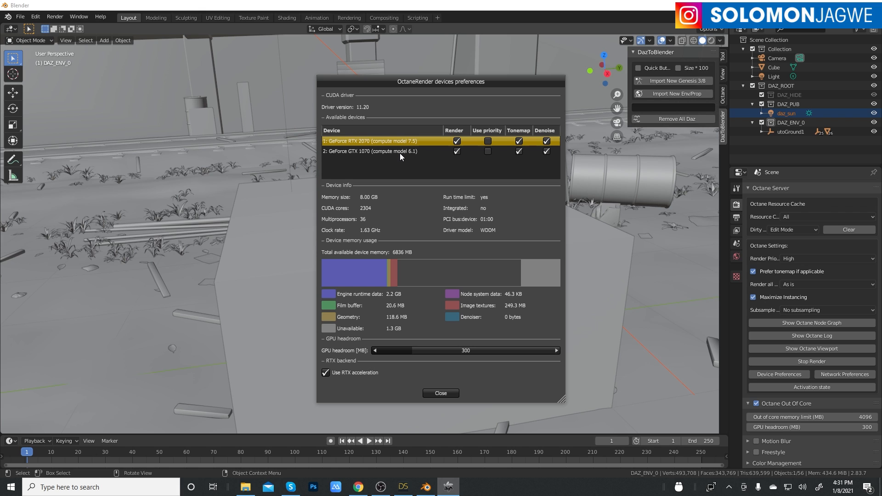
pyautogui.moveTo(473, 194)
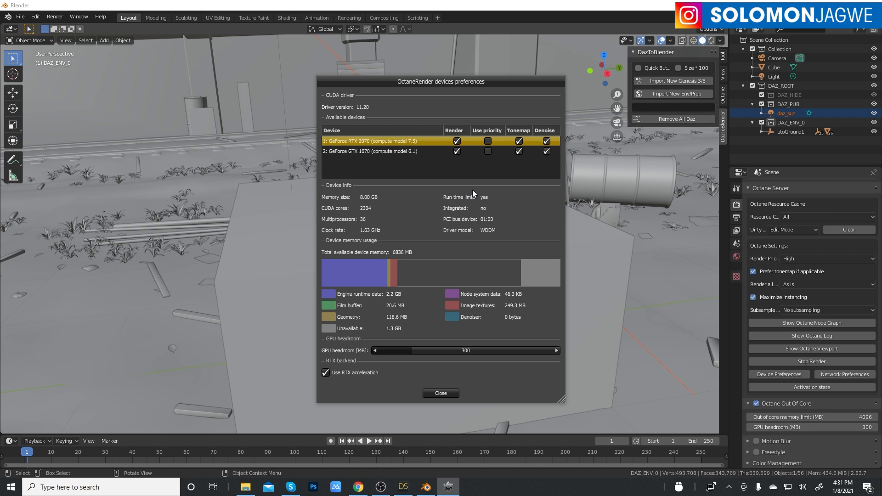
pyautogui.moveTo(442, 393)
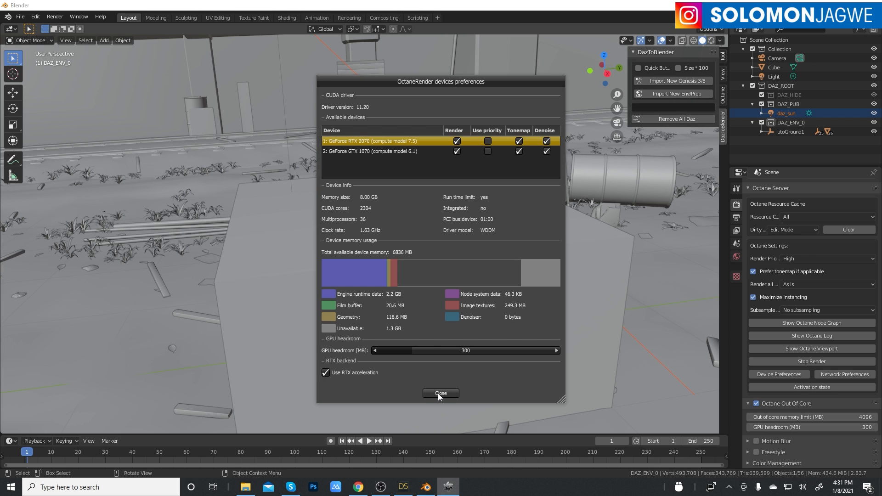
pyautogui.click(441, 394)
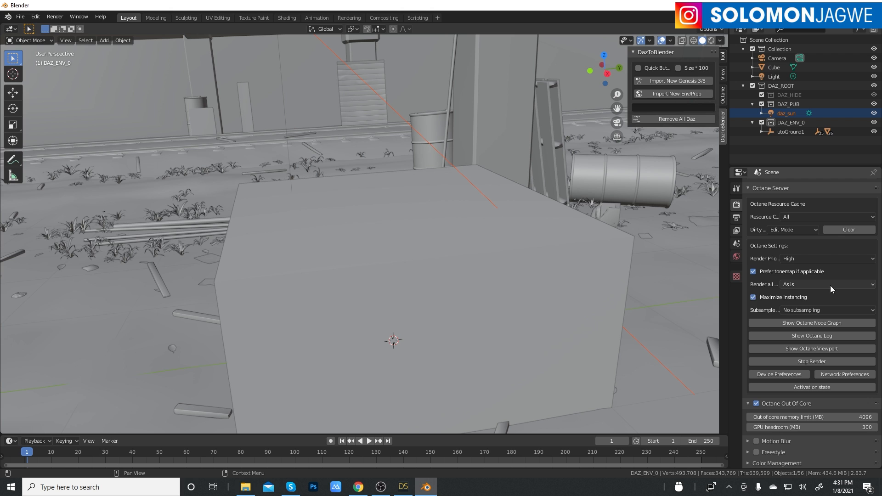
pyautogui.moveTo(783, 217)
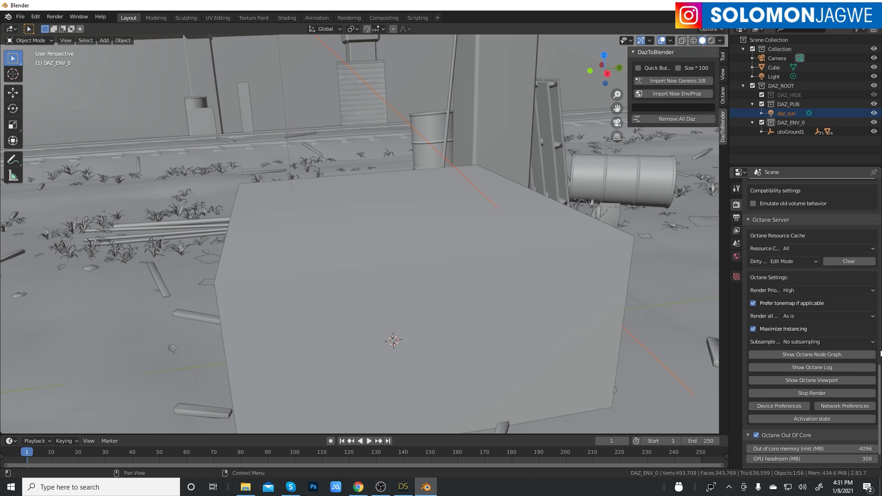
# - Show the Octane render kernel settings and hide the default Cube in the Outliner
pyautogui.click(735, 188)
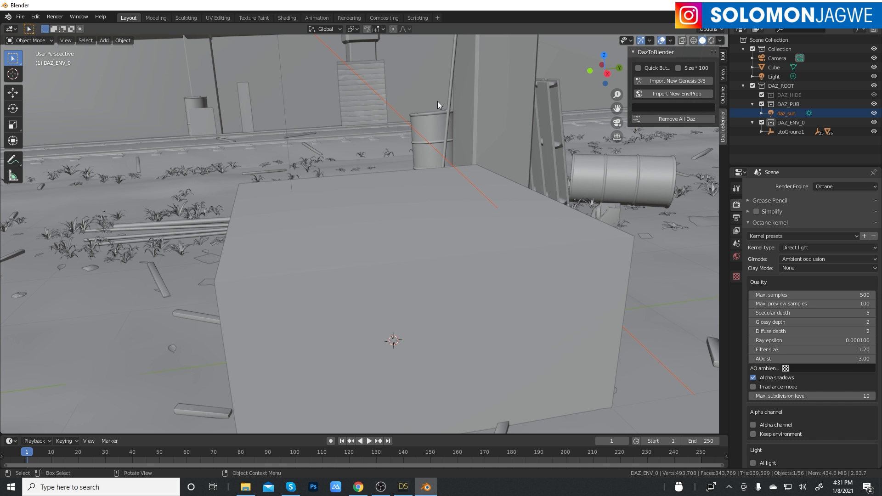
pyautogui.moveTo(609, 111)
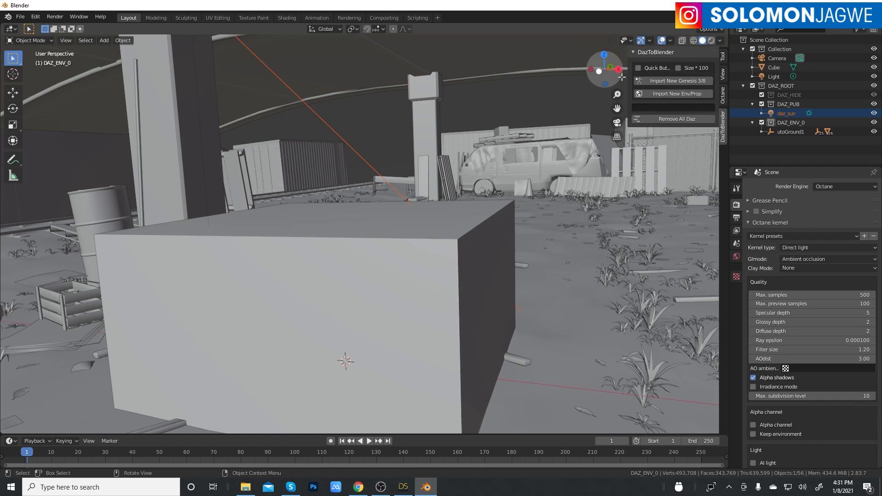
pyautogui.click(874, 67)
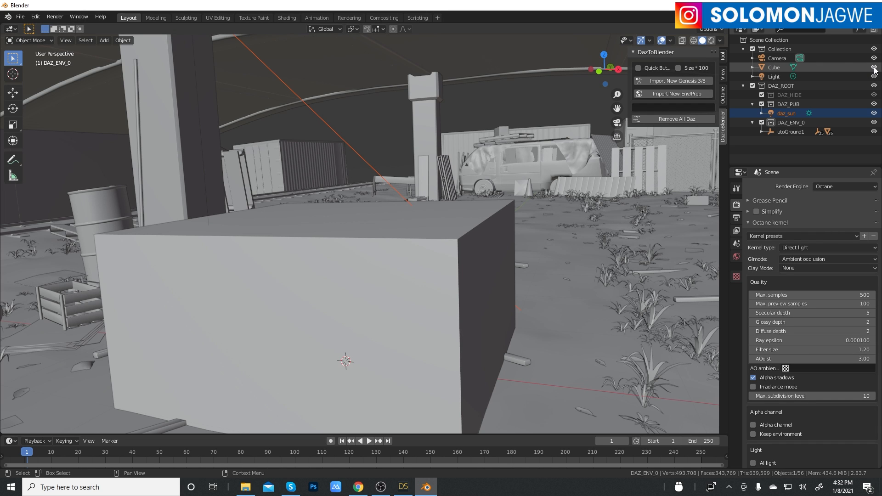
pyautogui.click(874, 67)
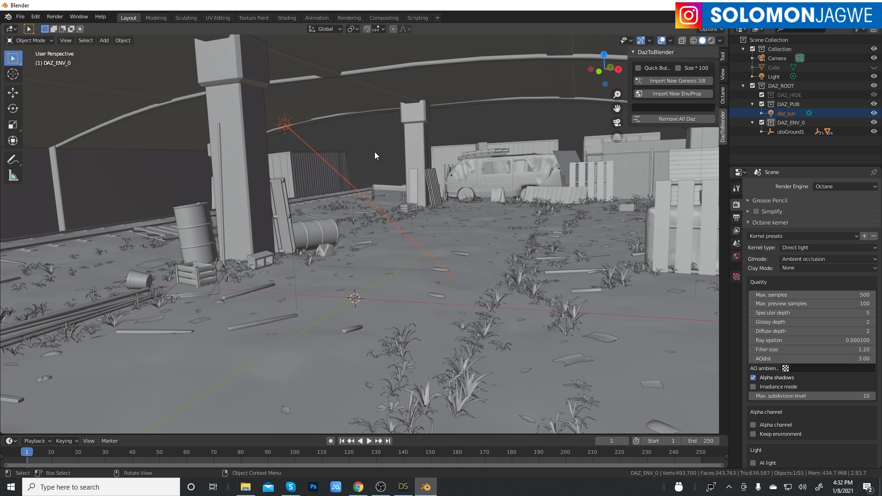
# - Select every object in the overpass scene via Select > All
pyautogui.click(85, 40)
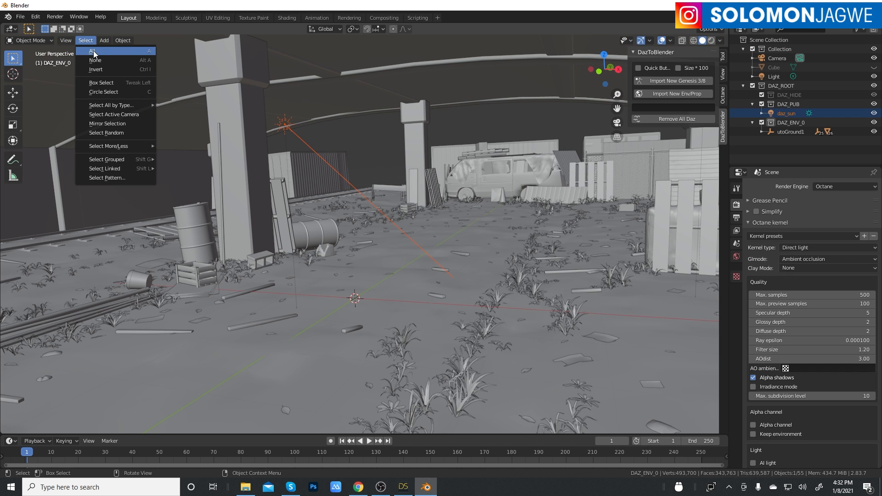
pyautogui.click(92, 50)
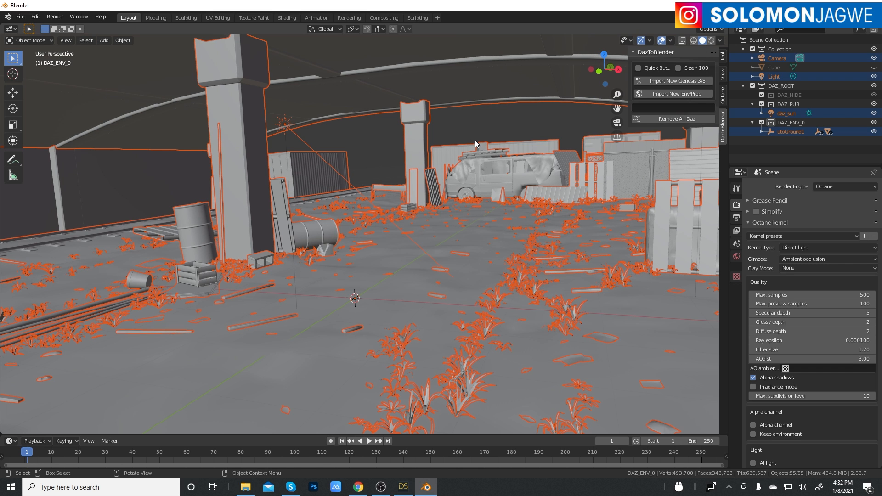
# - Run Octane > Materials > Blender Materials to Octane on the selected overpass objects
pyautogui.rightClick(474, 143)
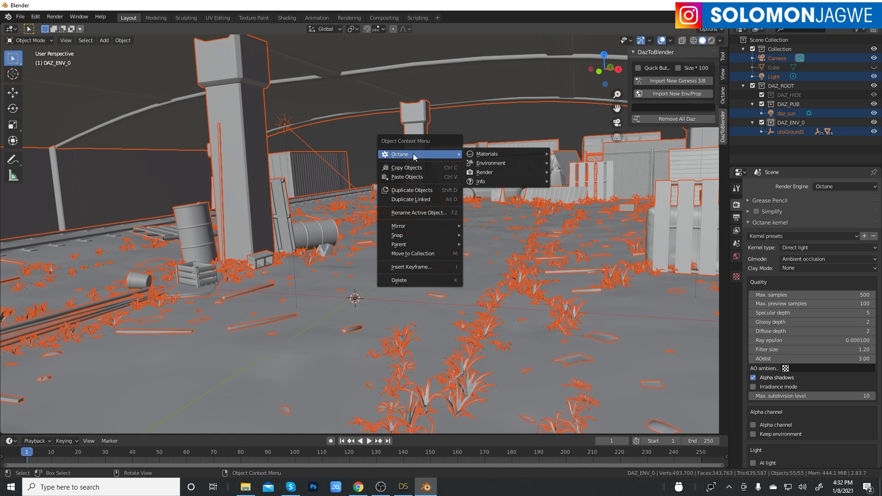
pyautogui.moveTo(397, 158)
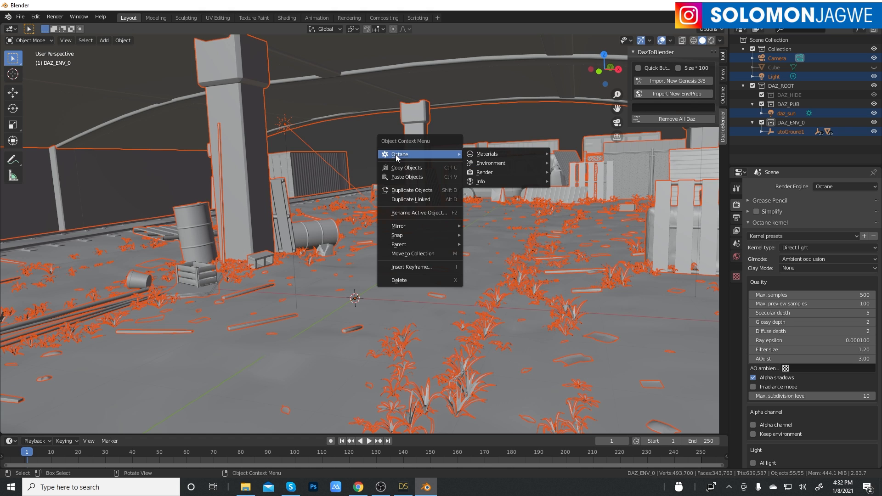
pyautogui.moveTo(394, 162)
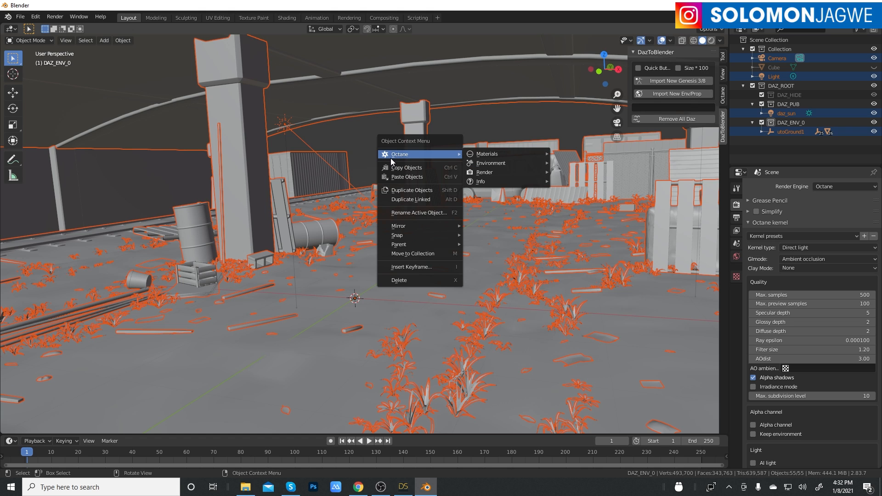
pyautogui.moveTo(486, 154)
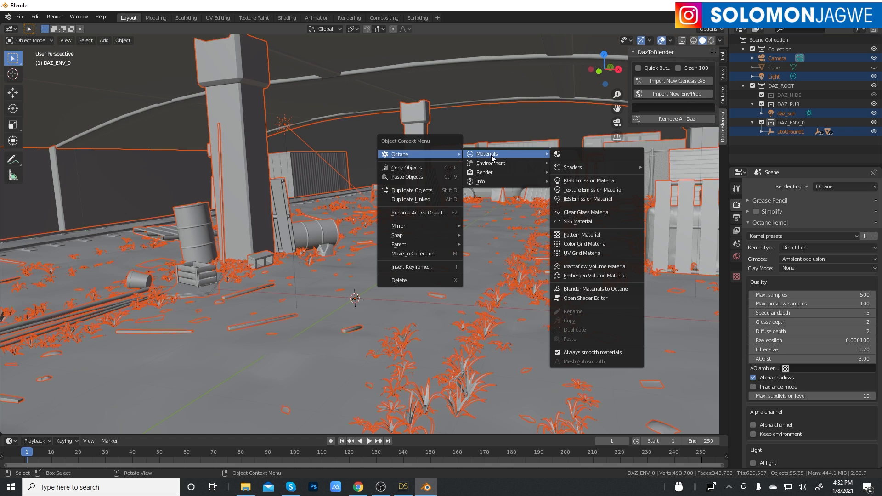
pyautogui.moveTo(602, 253)
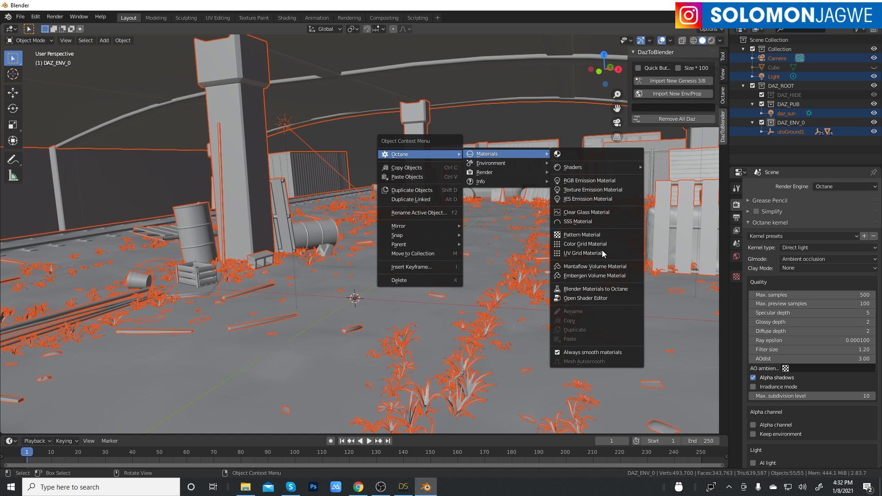
pyautogui.moveTo(612, 289)
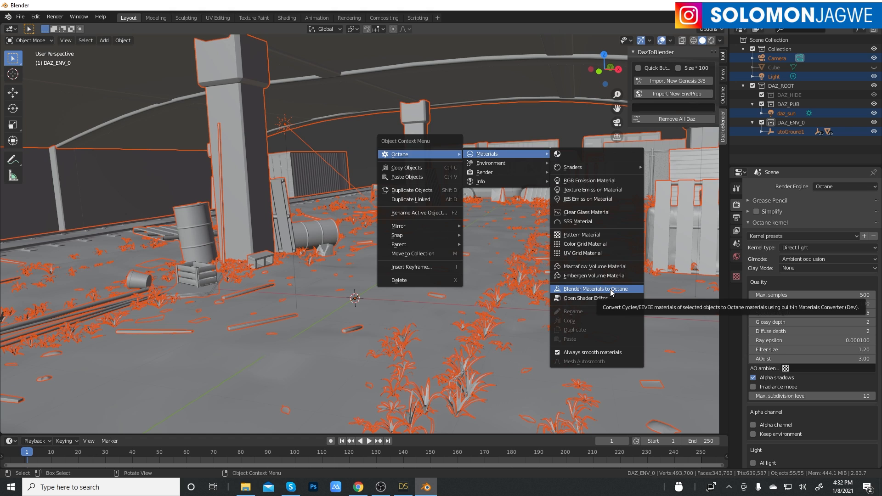
pyautogui.moveTo(593, 276)
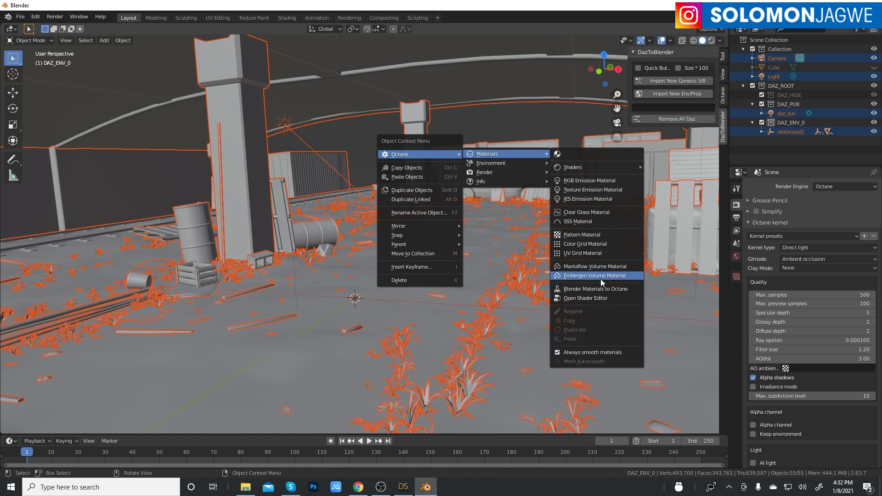
pyautogui.moveTo(594, 289)
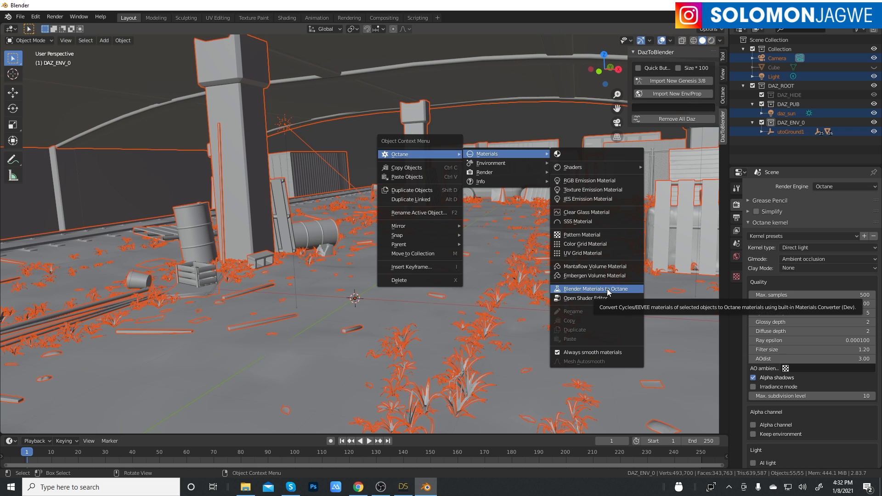
pyautogui.moveTo(618, 293)
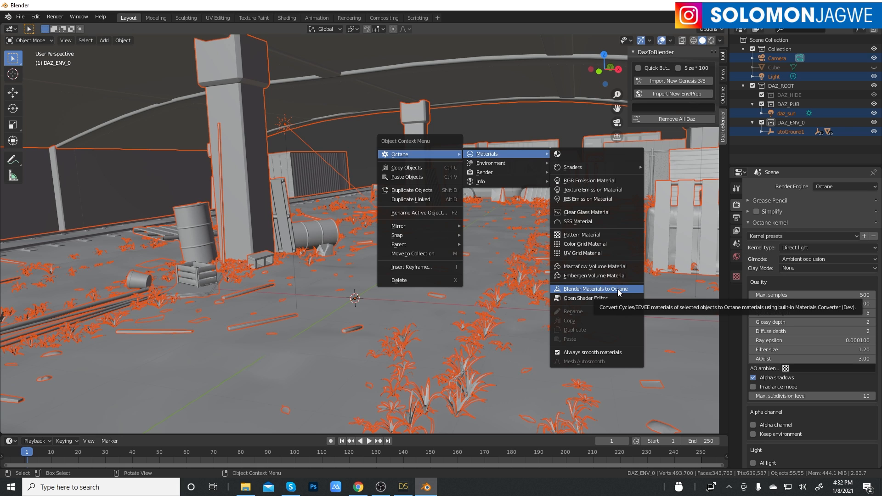
pyautogui.moveTo(599, 289)
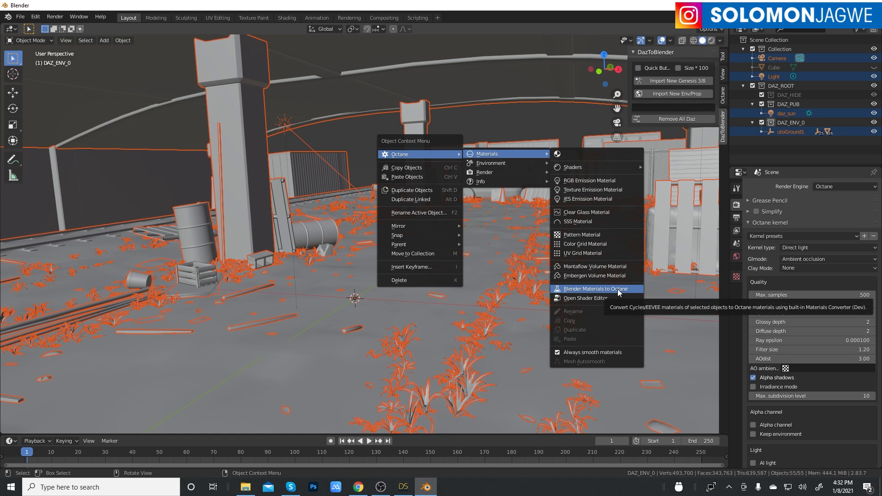
pyautogui.moveTo(610, 290)
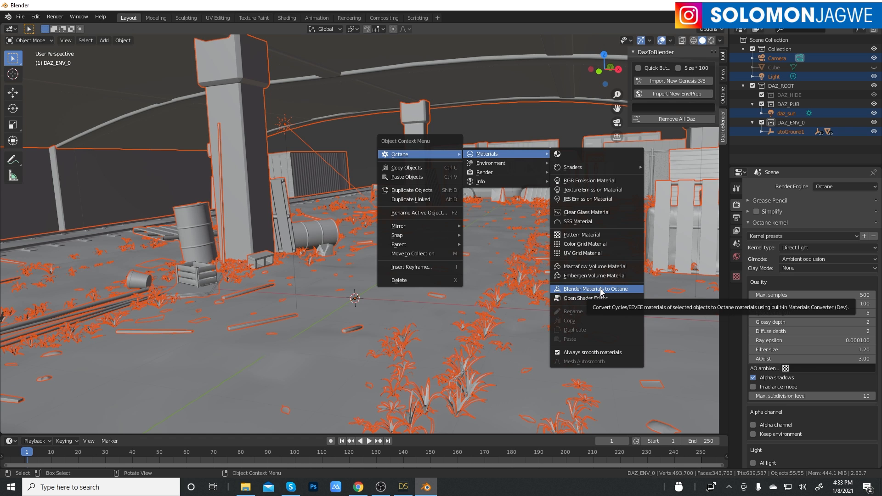
pyautogui.moveTo(596, 291)
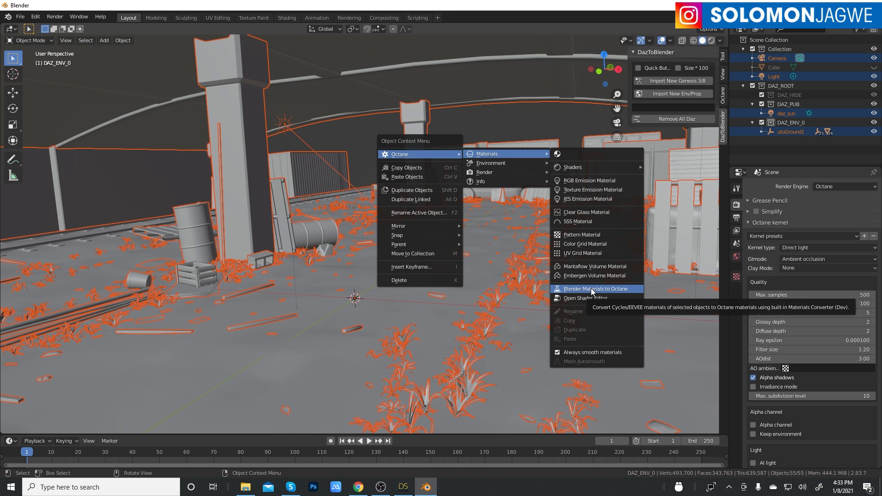
pyautogui.moveTo(599, 293)
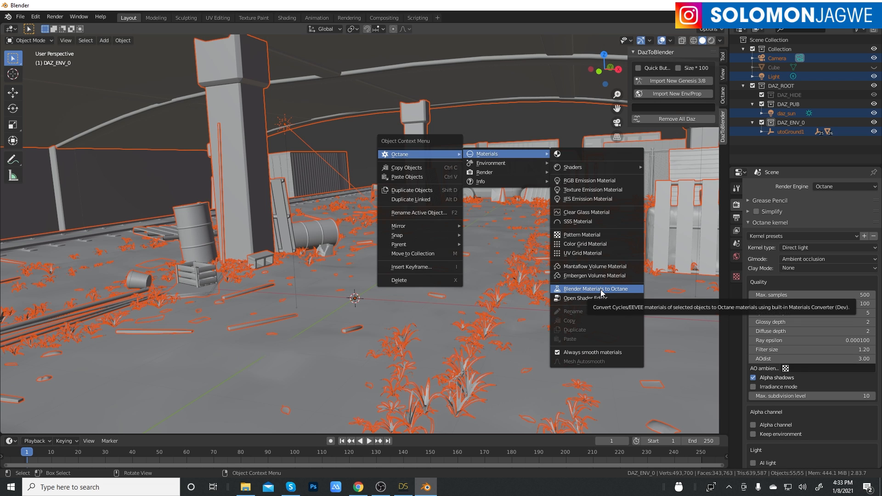
pyautogui.click(596, 289)
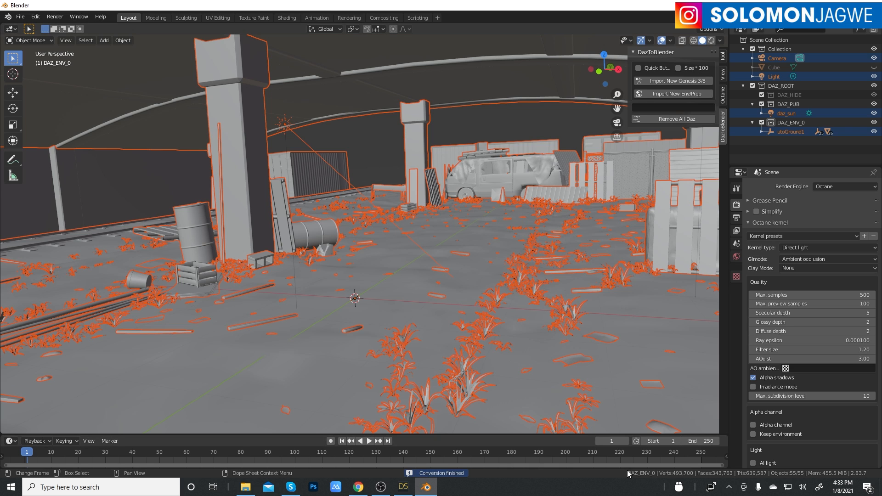
pyautogui.moveTo(391, 428)
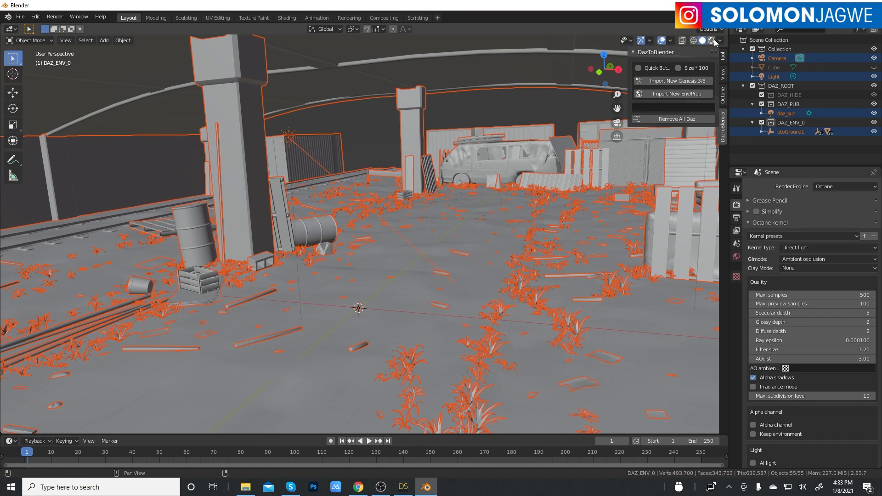
pyautogui.moveTo(712, 40)
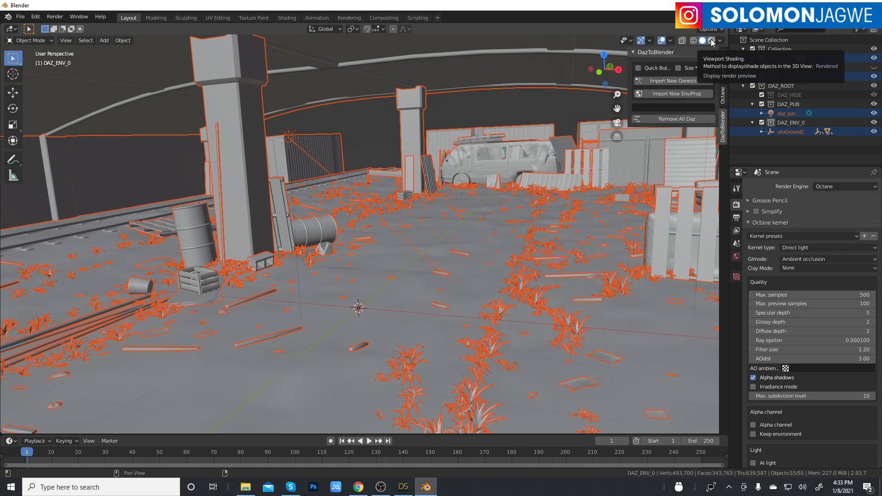
pyautogui.click(711, 40)
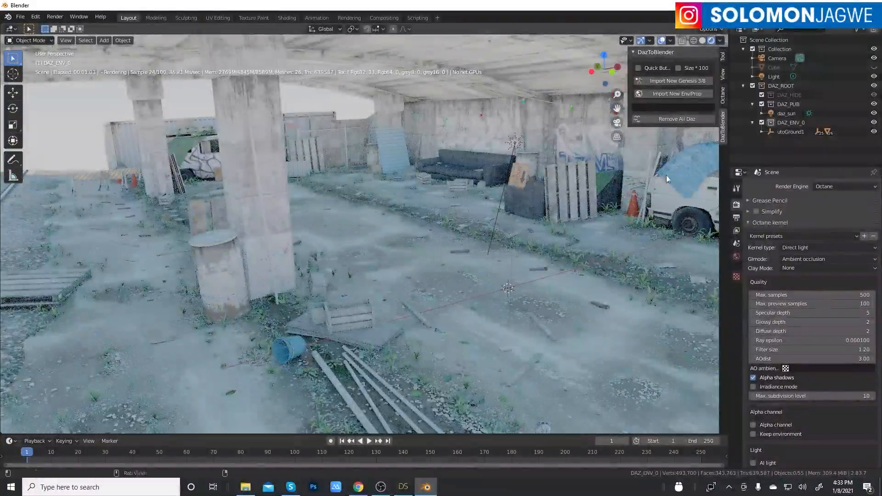
pyautogui.click(824, 259)
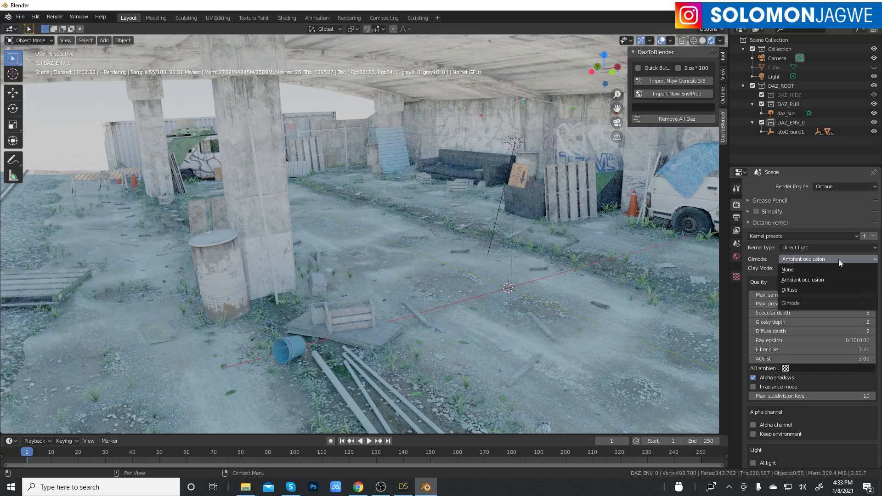
pyautogui.click(790, 289)
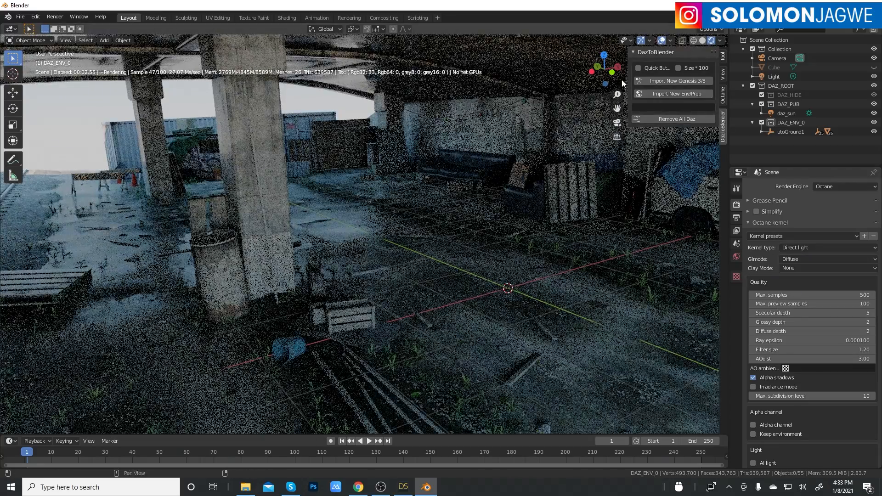
pyautogui.moveTo(338, 225); pyautogui.dragTo(349, 168)
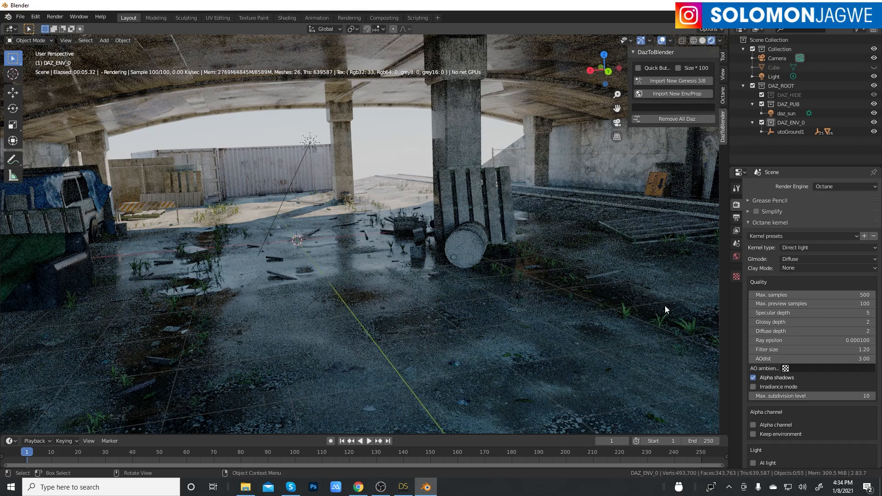
pyautogui.moveTo(559, 198)
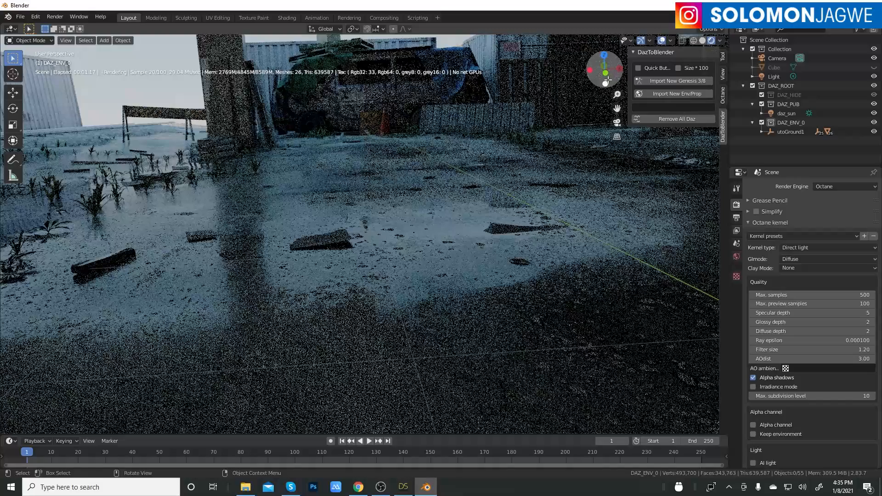
pyautogui.moveTo(604, 73)
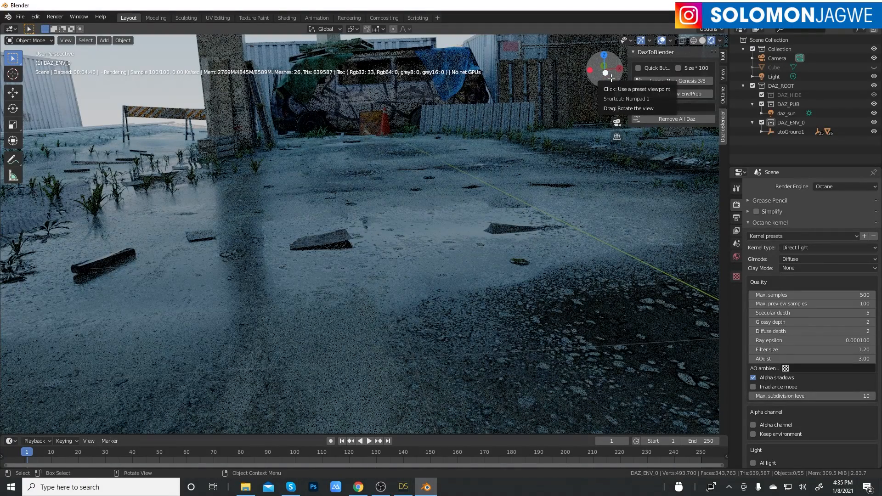
pyautogui.moveTo(636, 194)
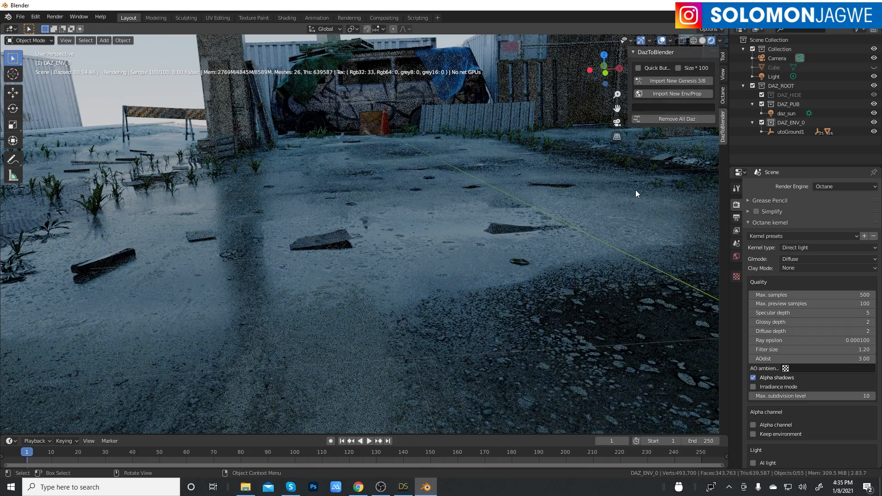
pyautogui.moveTo(560, 178)
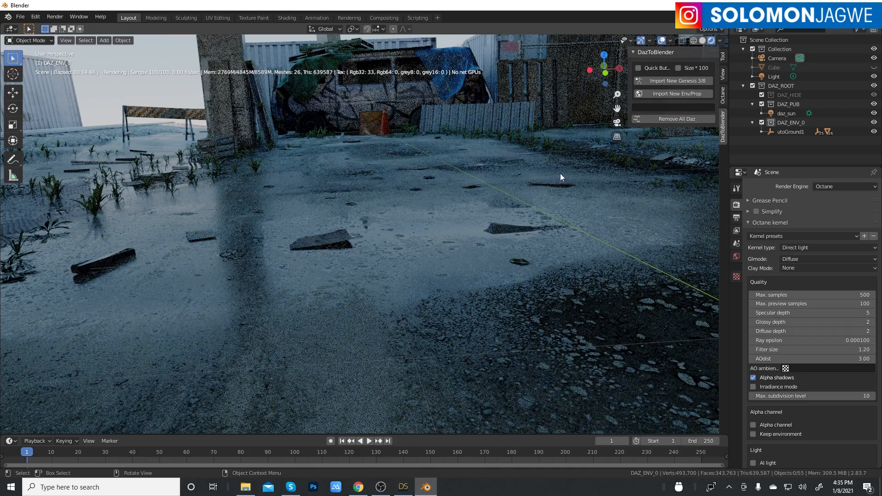
pyautogui.moveTo(606, 98)
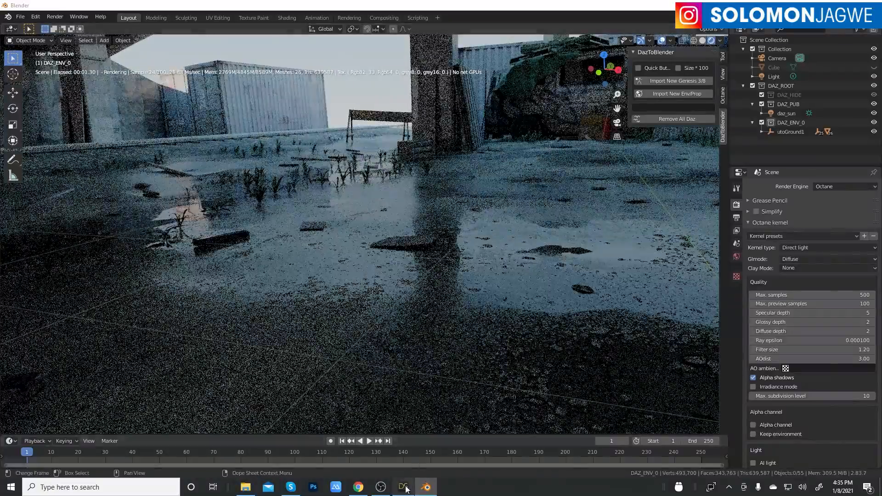
# - Switch from Blender's live Octane render to DAZ Studio via the taskbar
pyautogui.click(403, 487)
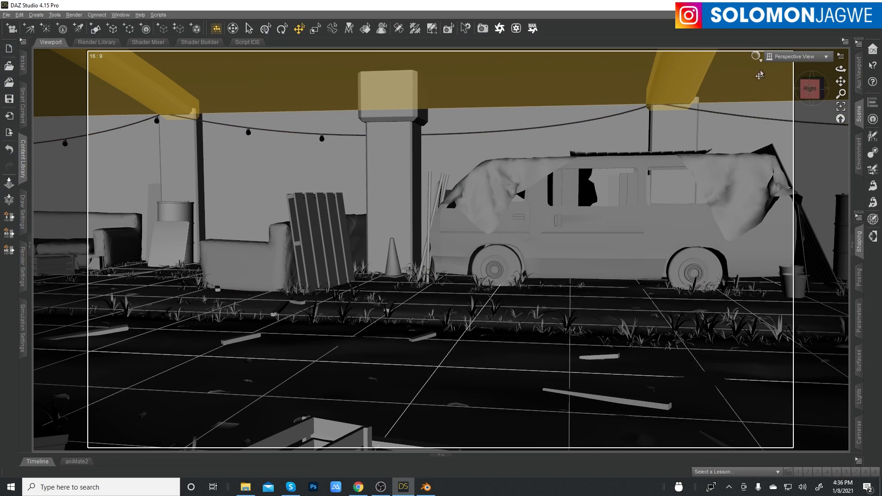
# - Check DAZ Studio's DrawStyle options showing NVIDIA Iray, then return to Blender
pyautogui.click(762, 56)
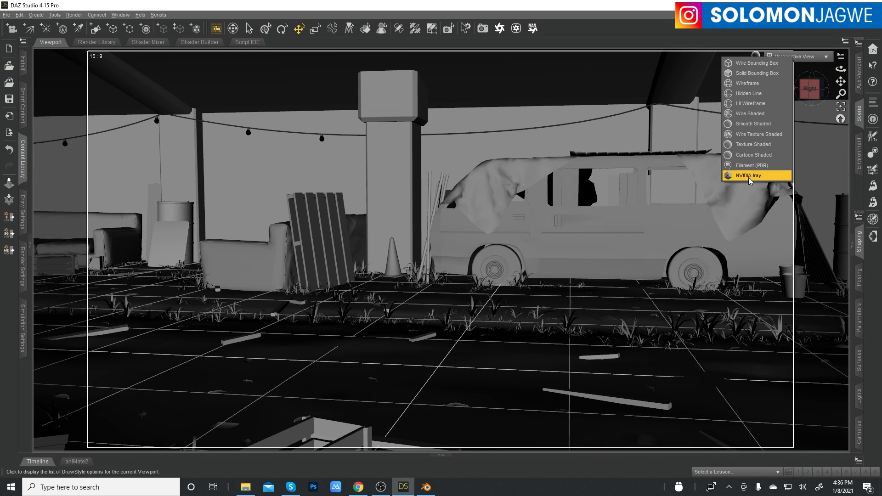
pyautogui.moveTo(751, 165)
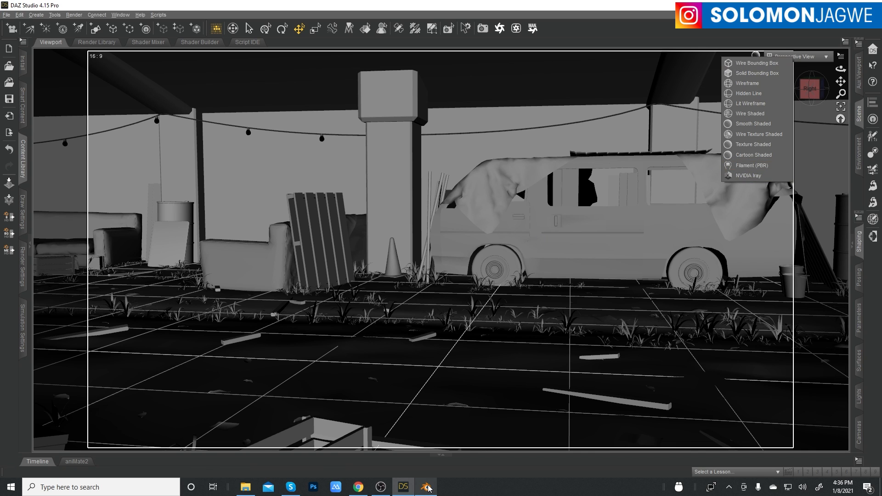
pyautogui.click(426, 487)
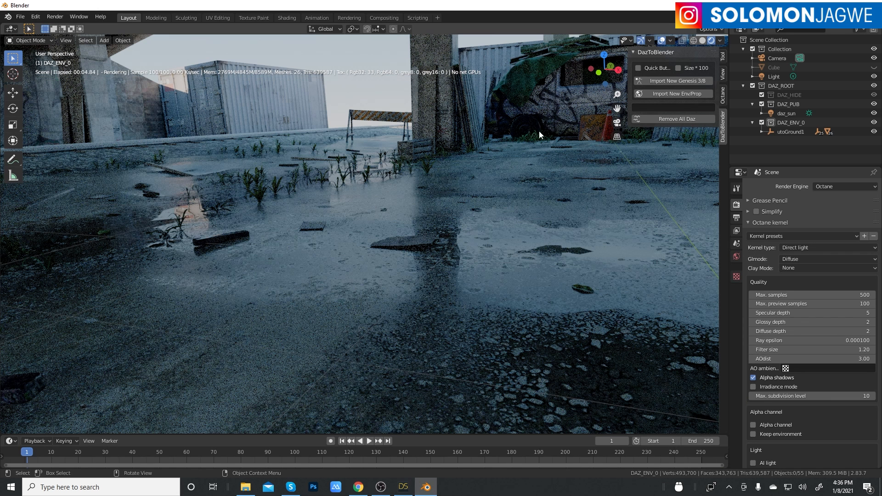
pyautogui.moveTo(418, 218)
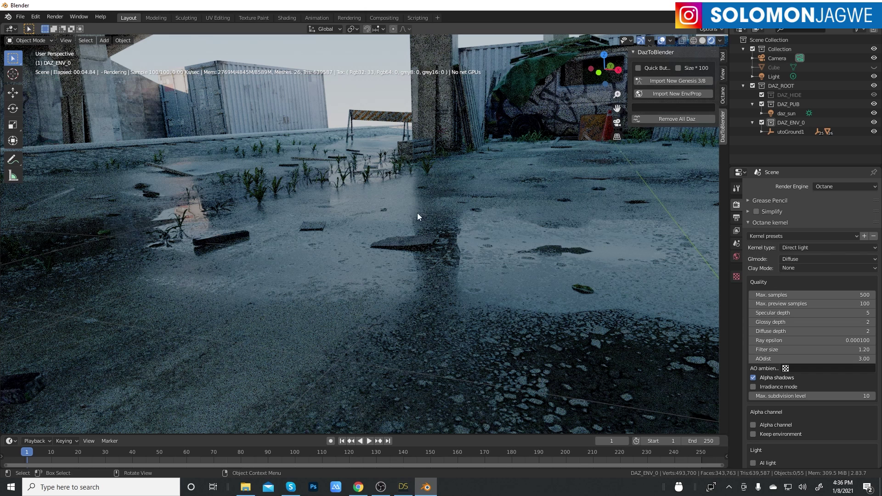
pyautogui.moveTo(439, 201)
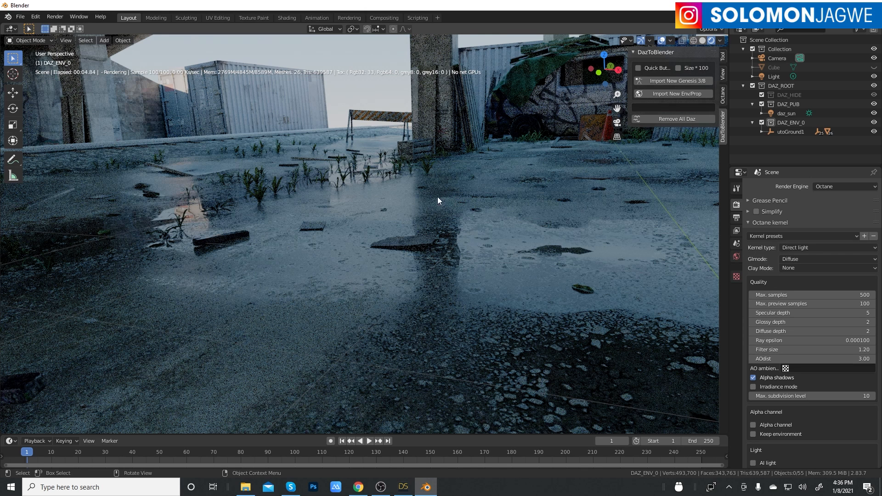
pyautogui.moveTo(463, 193)
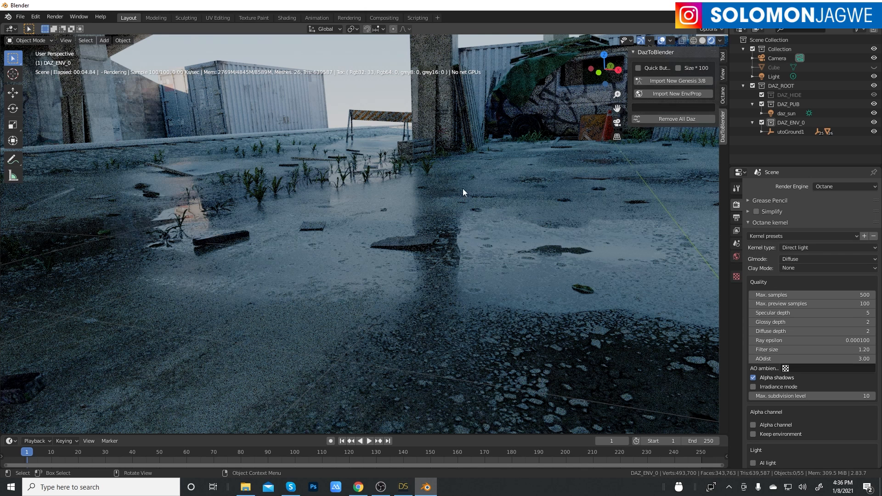
pyautogui.moveTo(469, 191)
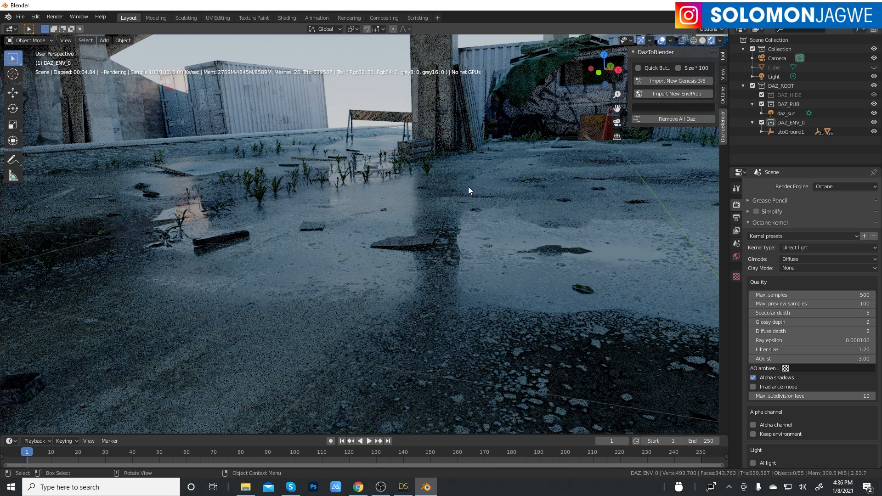
pyautogui.moveTo(454, 216)
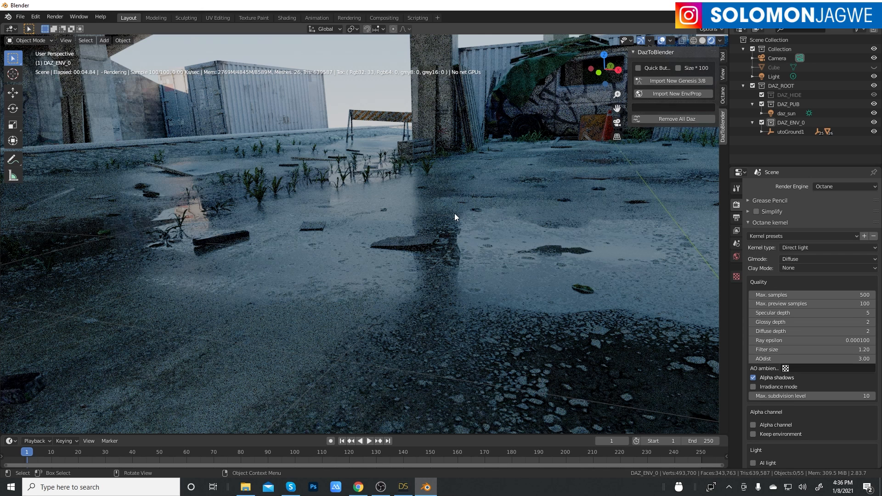
pyautogui.moveTo(491, 220)
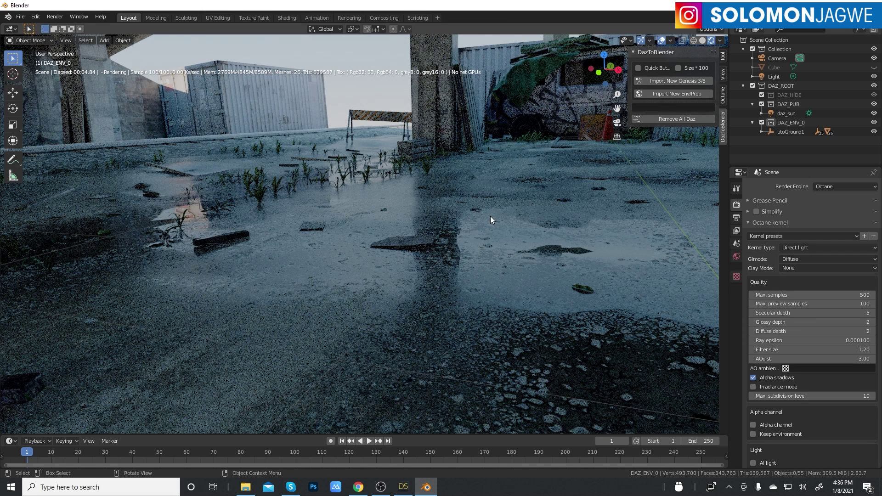
pyautogui.moveTo(439, 248)
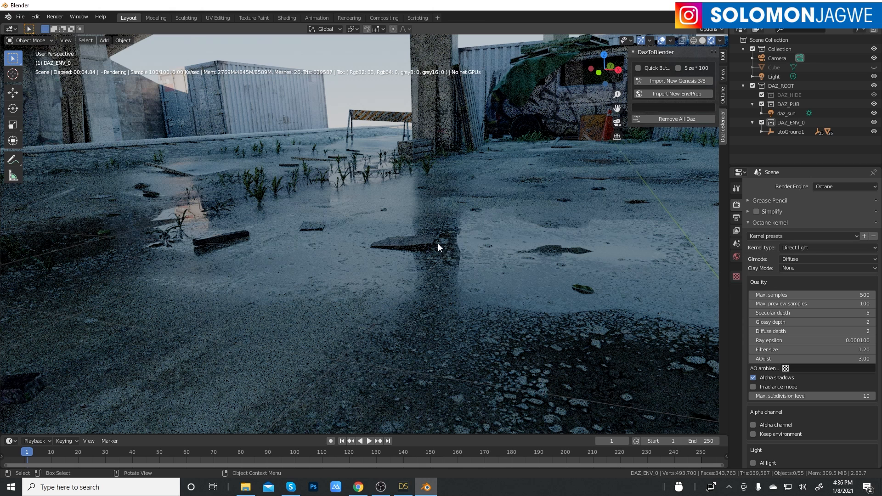
pyautogui.scroll(-3)
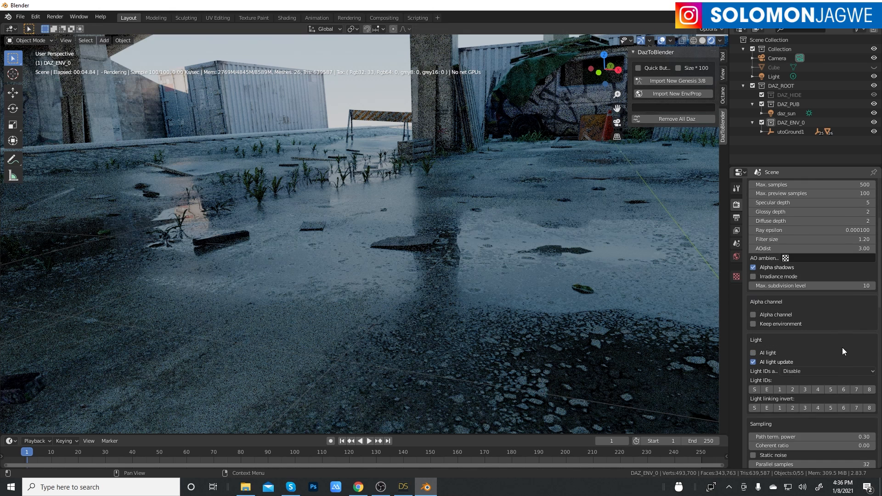
pyautogui.scroll(-3)
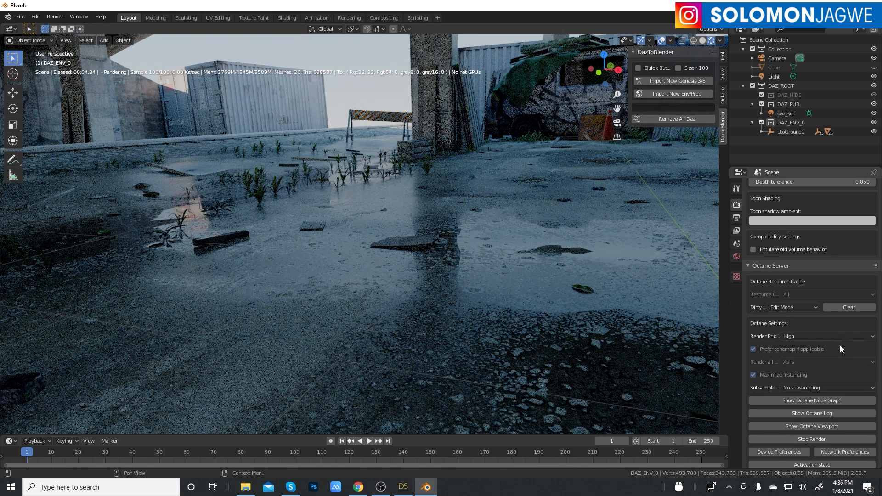
pyautogui.scroll(-3)
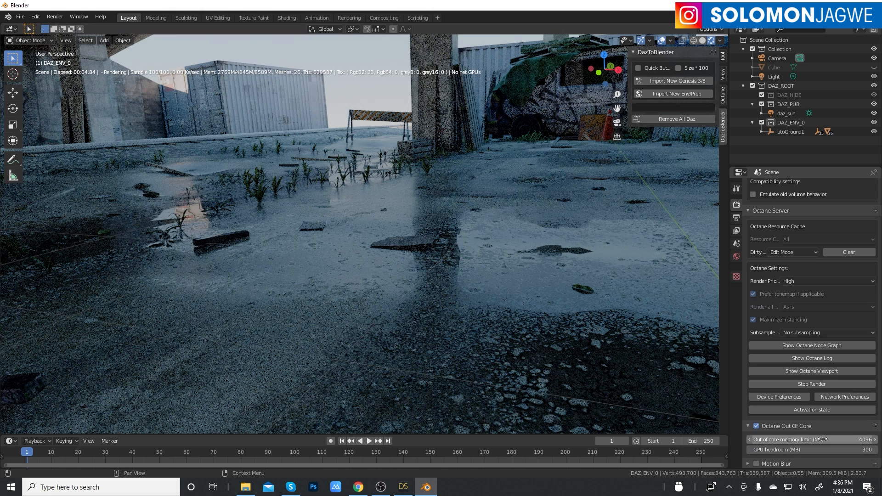
pyautogui.click(778, 397)
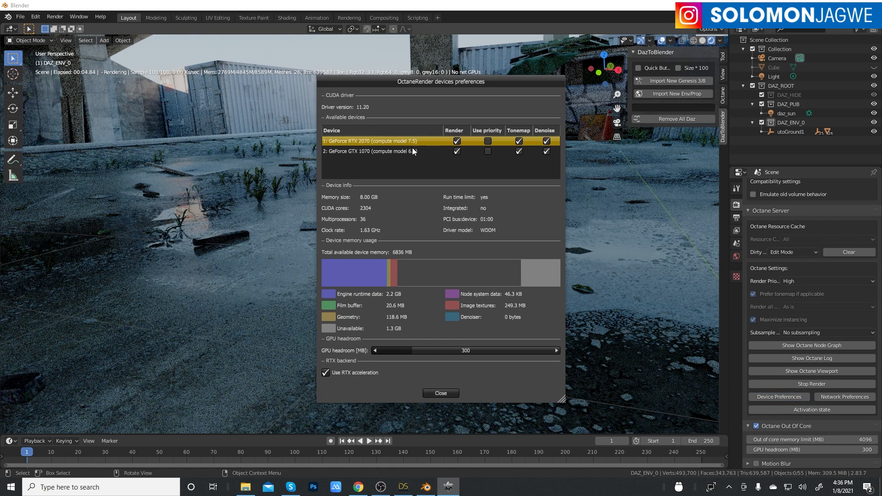
pyautogui.moveTo(412, 160)
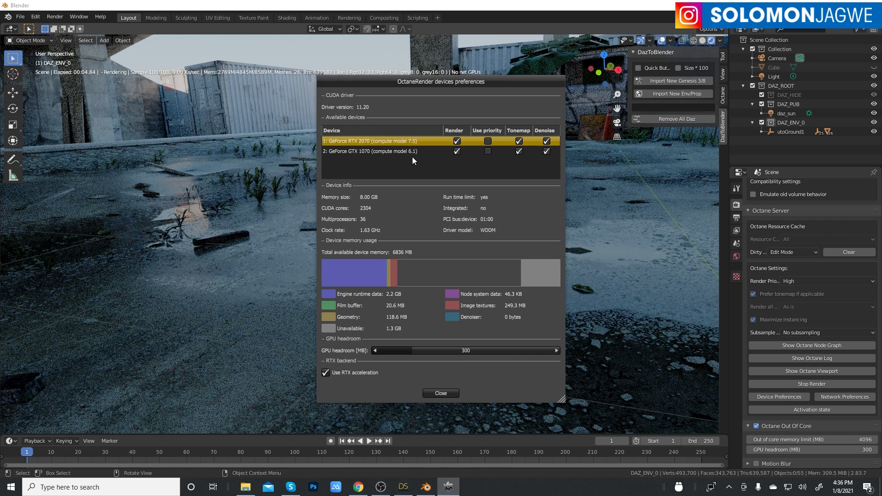
pyautogui.moveTo(408, 142)
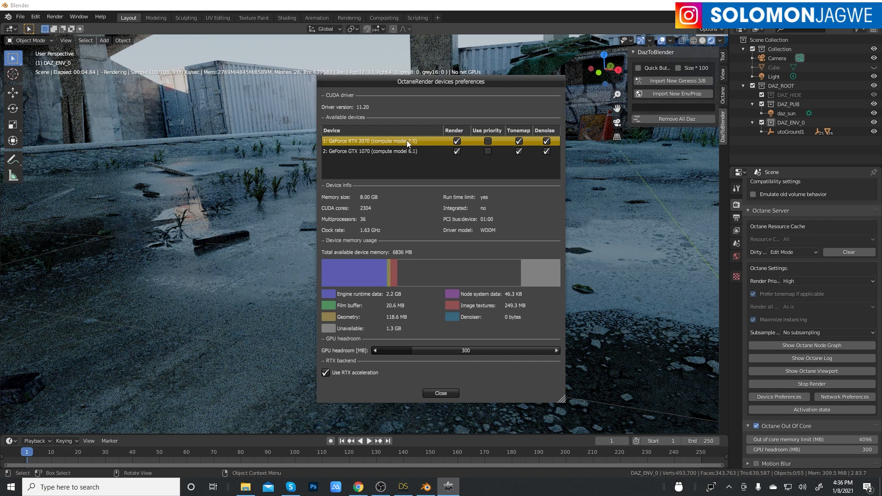
pyautogui.moveTo(406, 153)
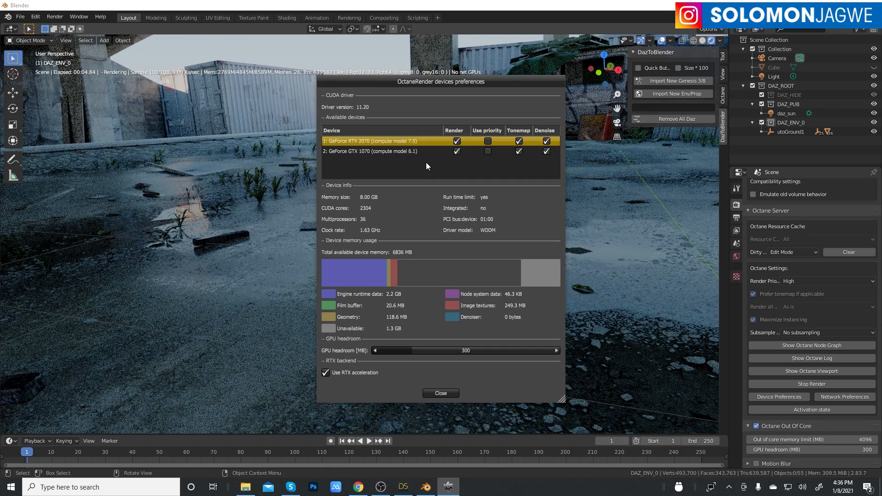
pyautogui.moveTo(453, 167)
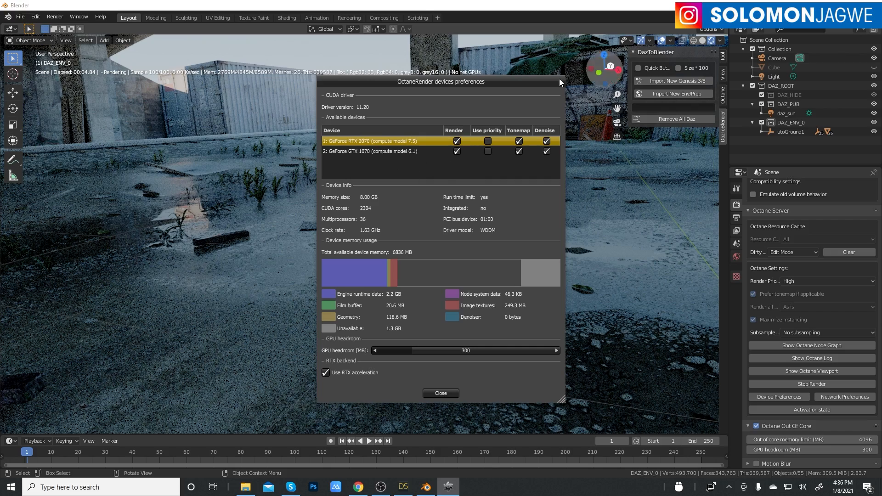
pyautogui.click(440, 393)
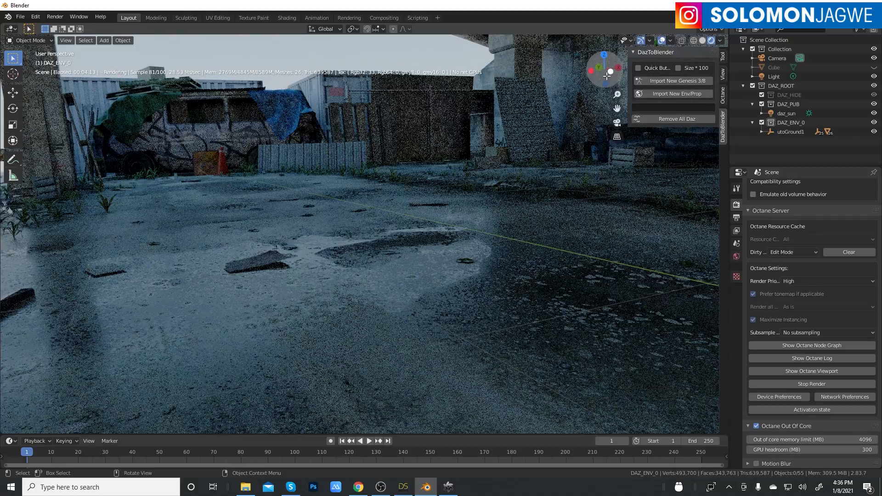
pyautogui.moveTo(606, 76)
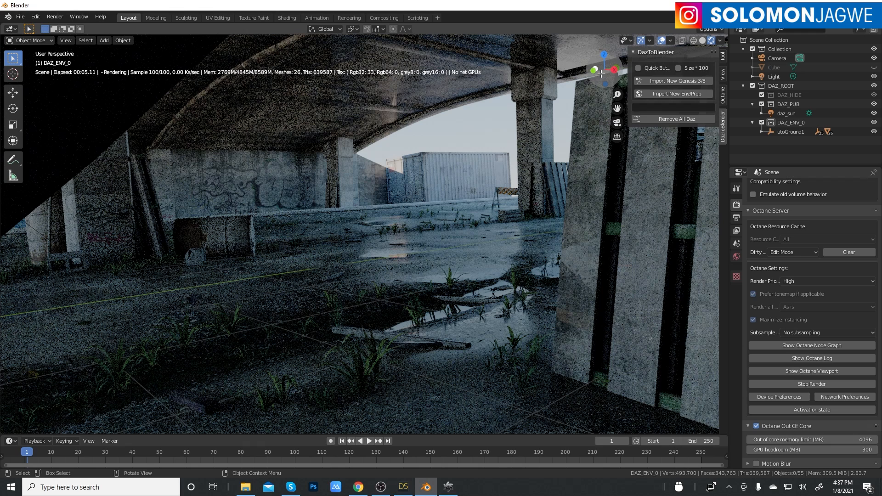
pyautogui.moveTo(604, 73)
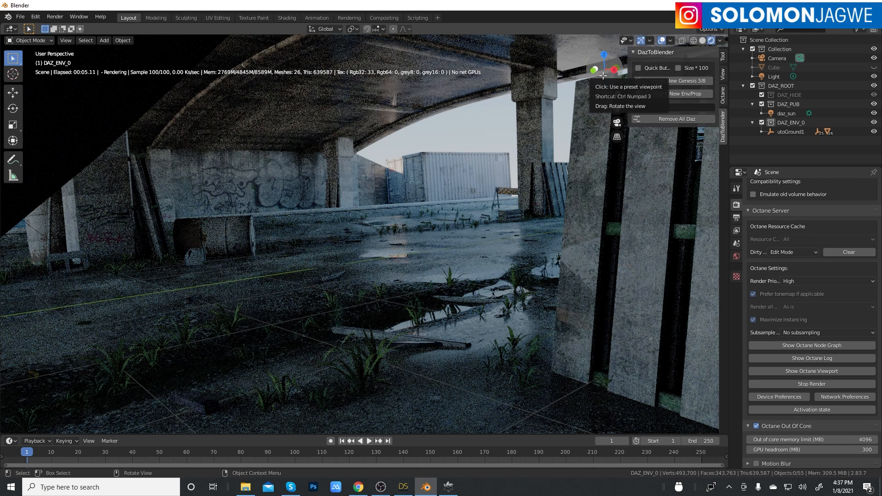